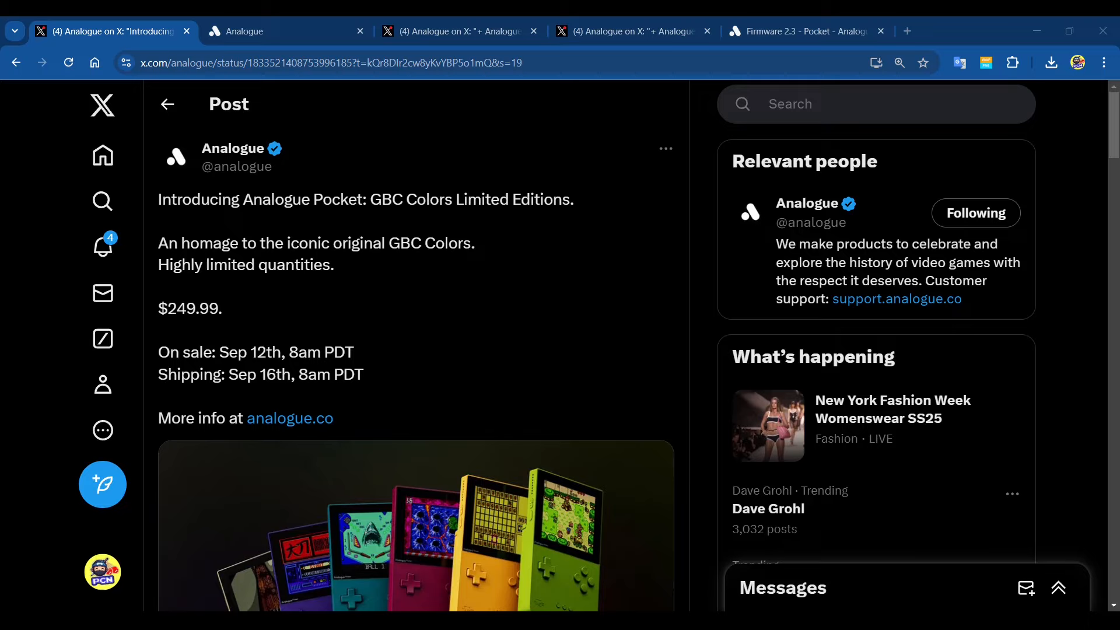
Step: Switch to the analogue.co homepage showing the Pocket GBC Colors Limited Editions banner
click(272, 30)
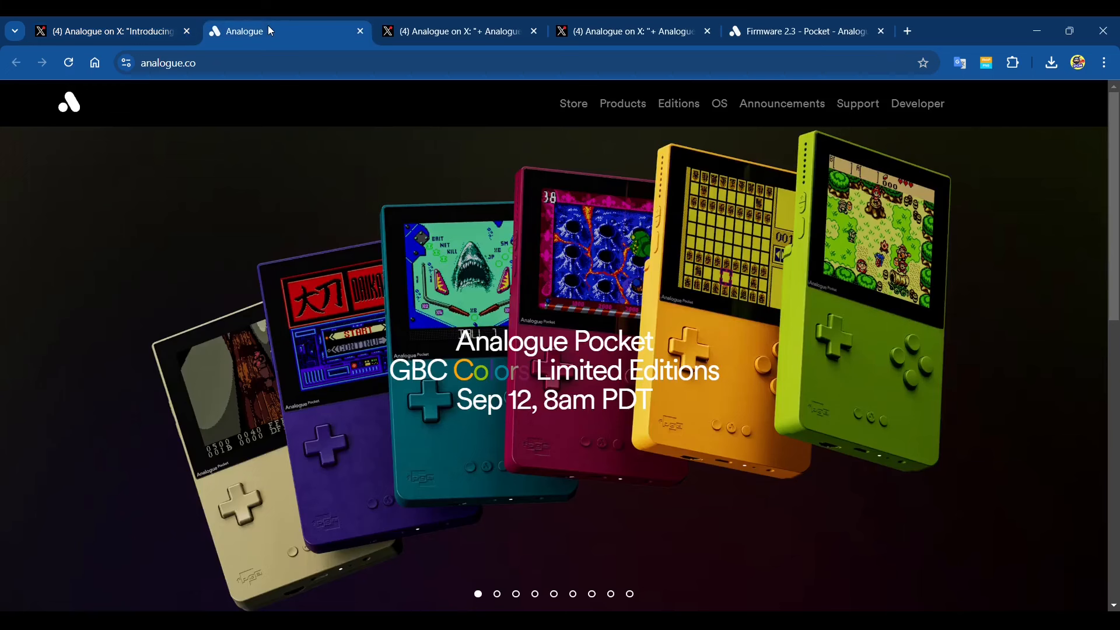
mouse_move(539, 317)
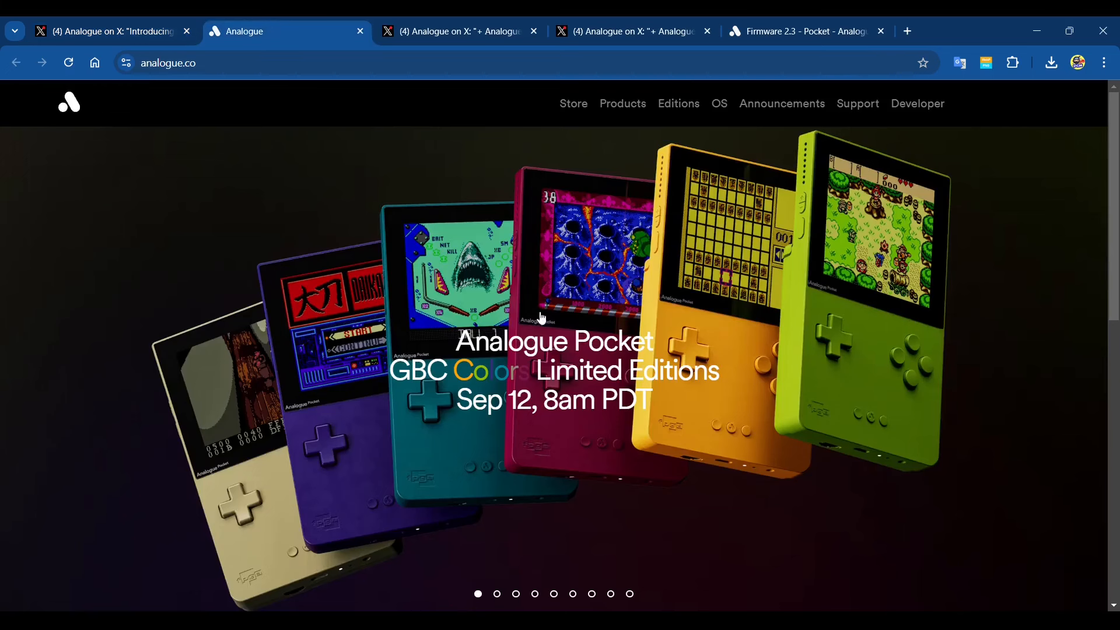
mouse_move(101, 273)
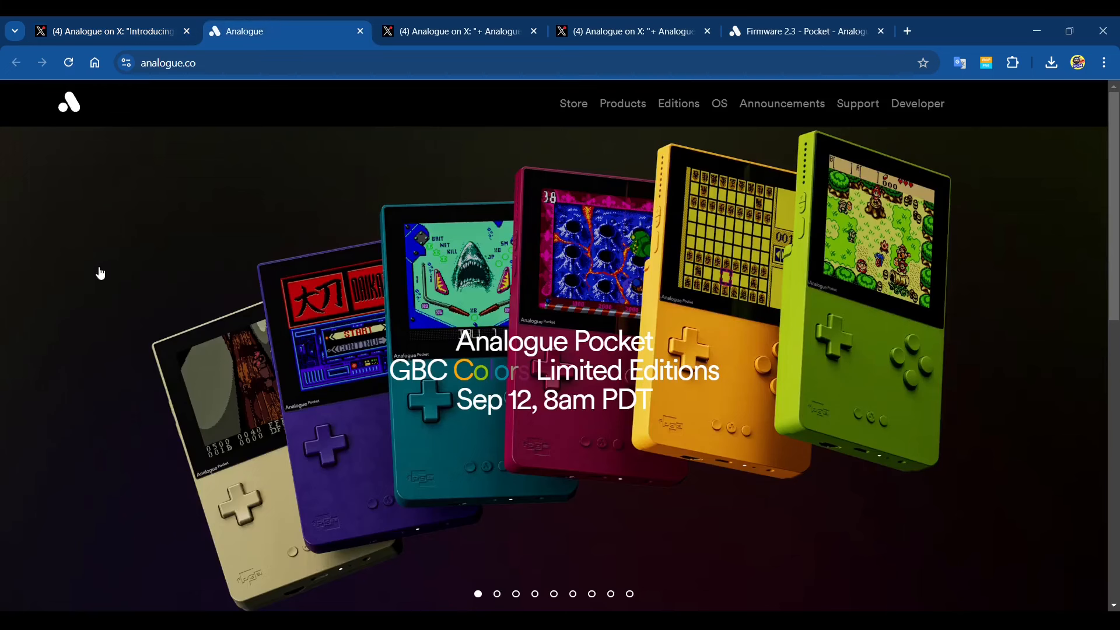
mouse_move(110, 251)
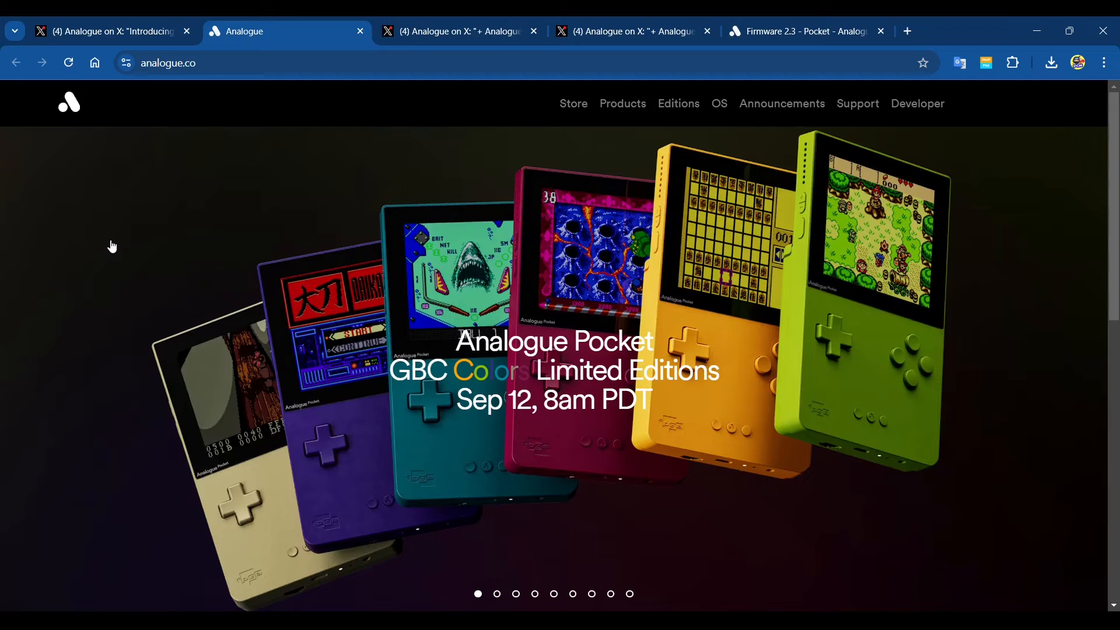
mouse_move(115, 239)
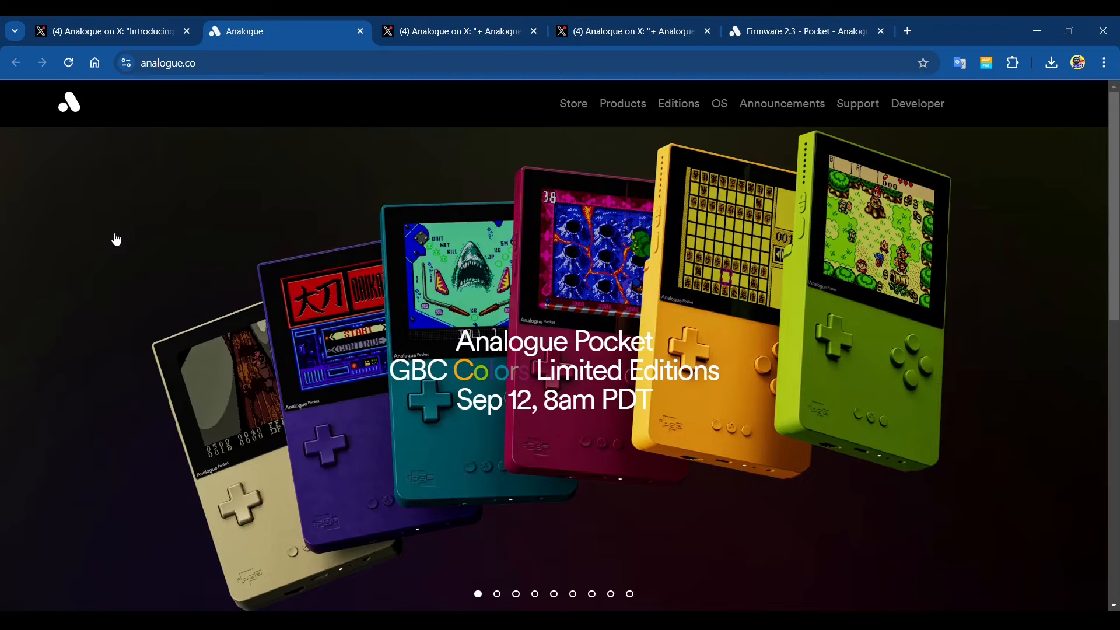
mouse_move(117, 235)
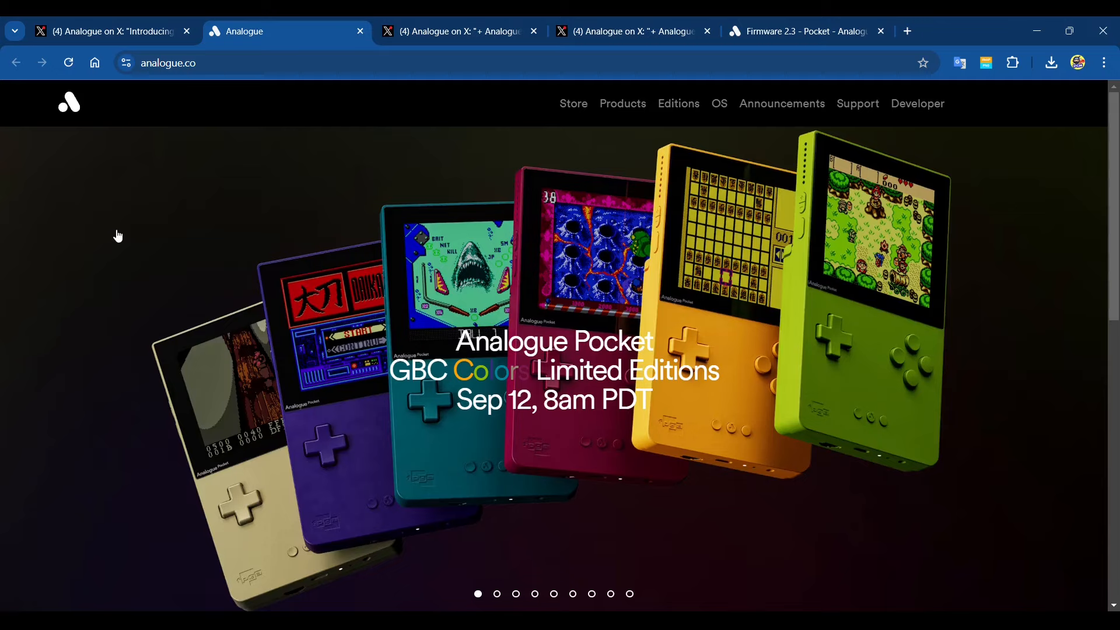
mouse_move(171, 194)
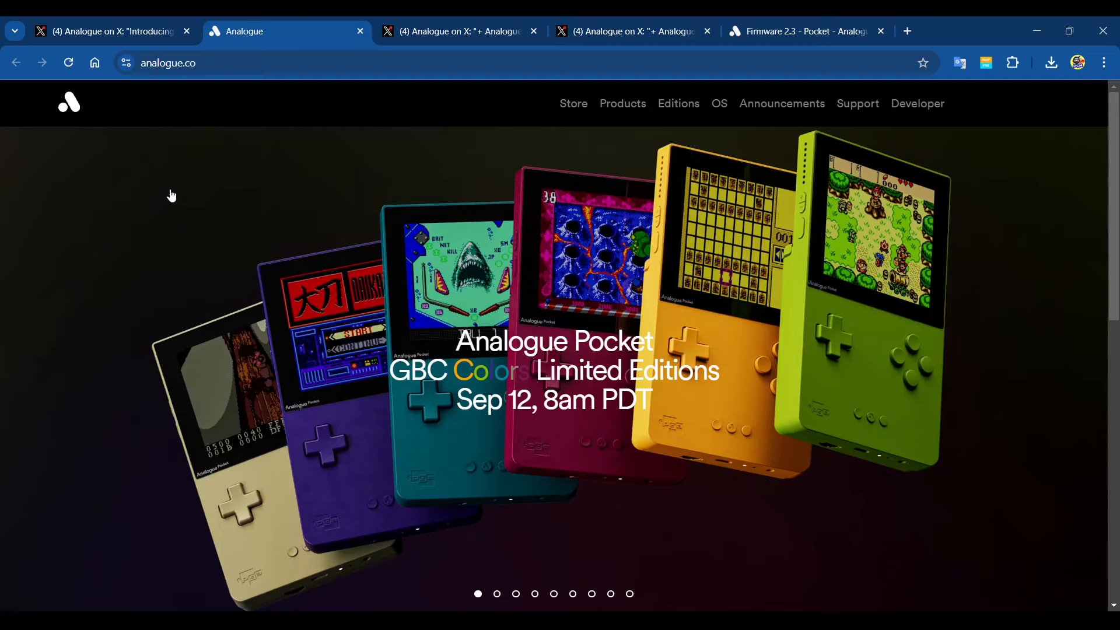
mouse_move(727, 261)
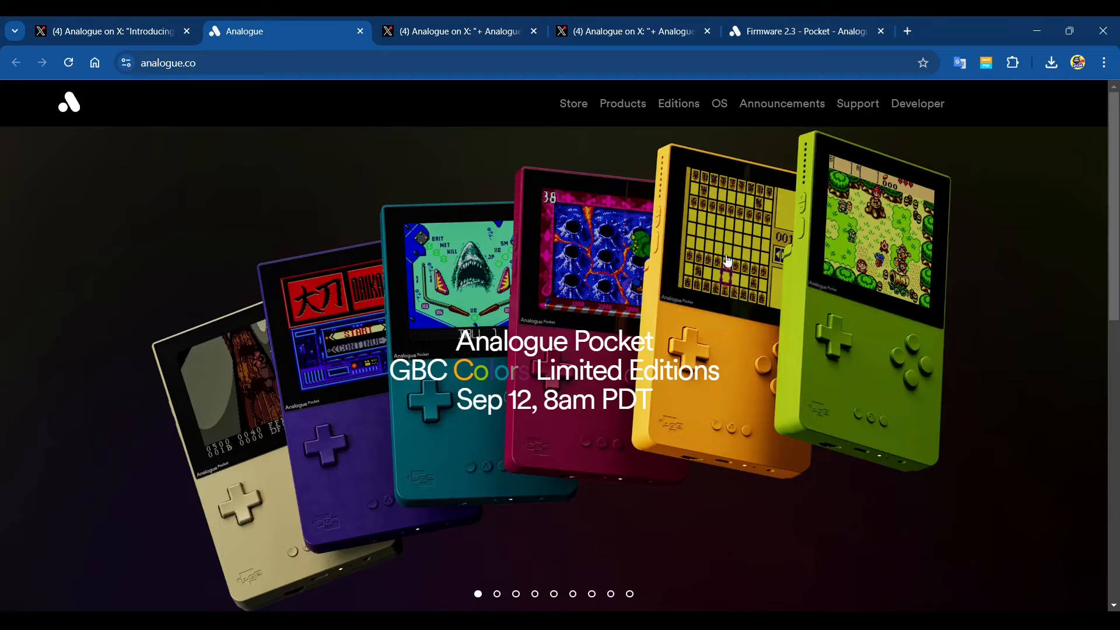
mouse_move(612, 253)
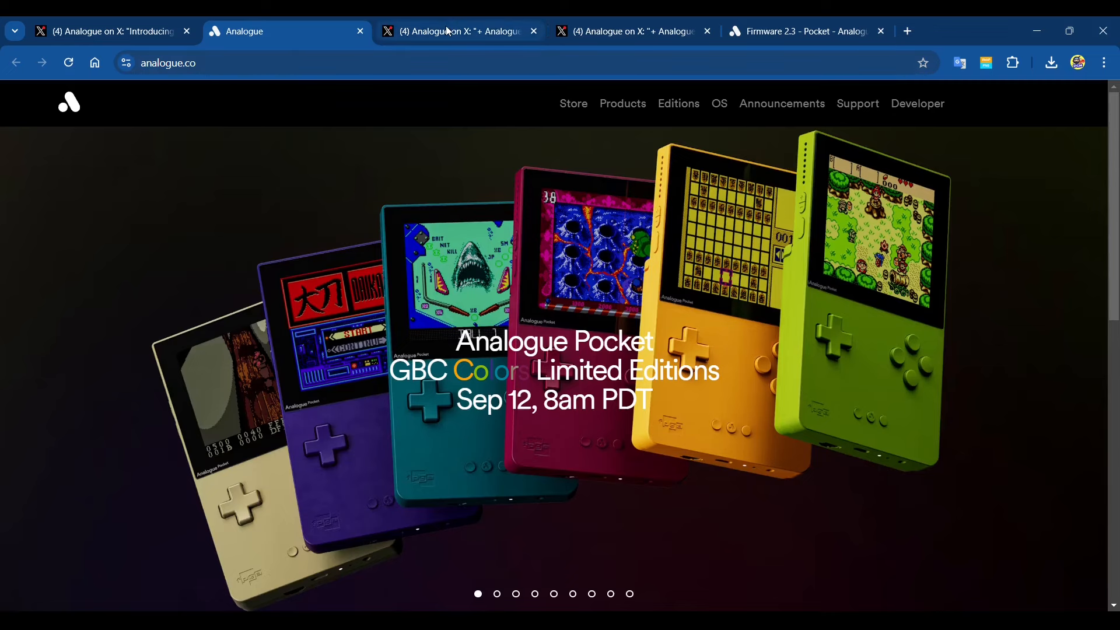
mouse_move(653, 291)
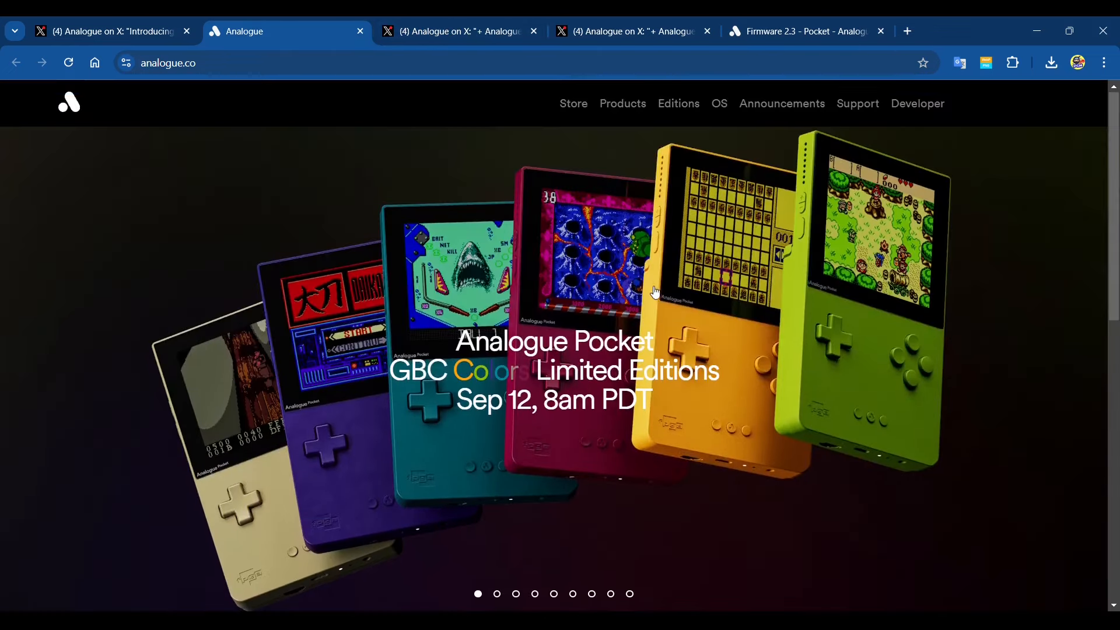
Step: Show Analogue's X post on Pocket Regular Editions restocking Sep 12th, shipping Sep 16th
click(458, 31)
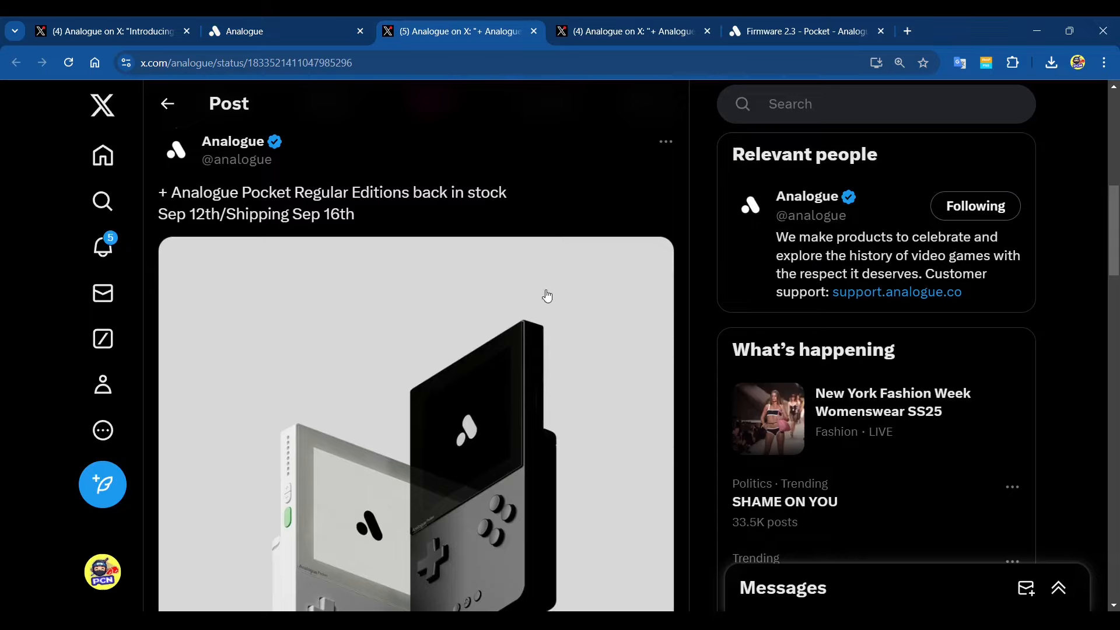
mouse_move(504, 194)
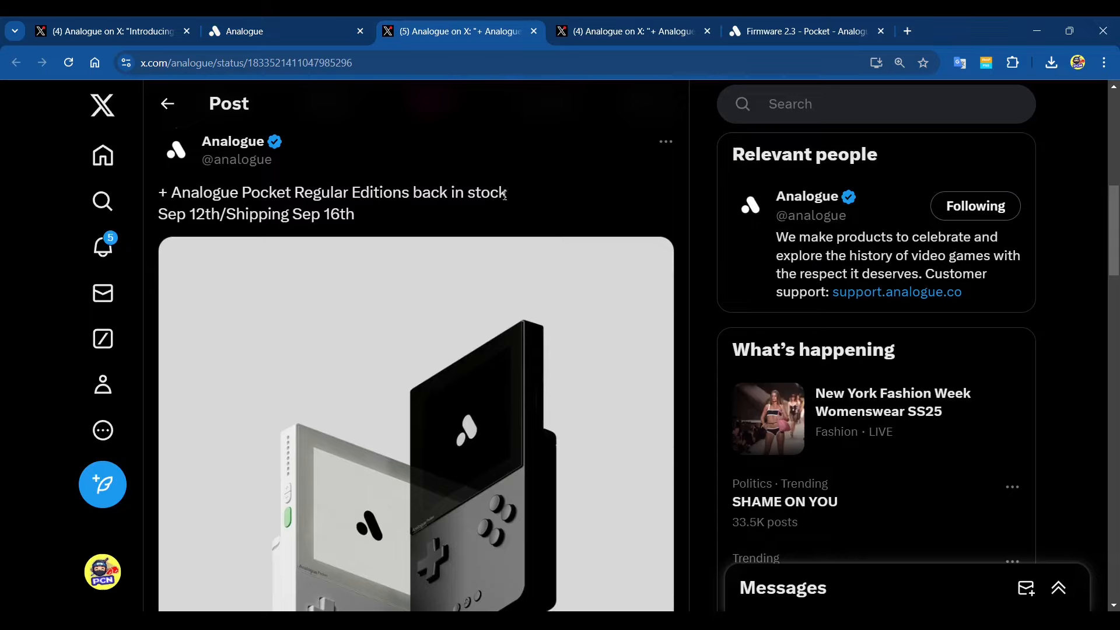
mouse_move(468, 243)
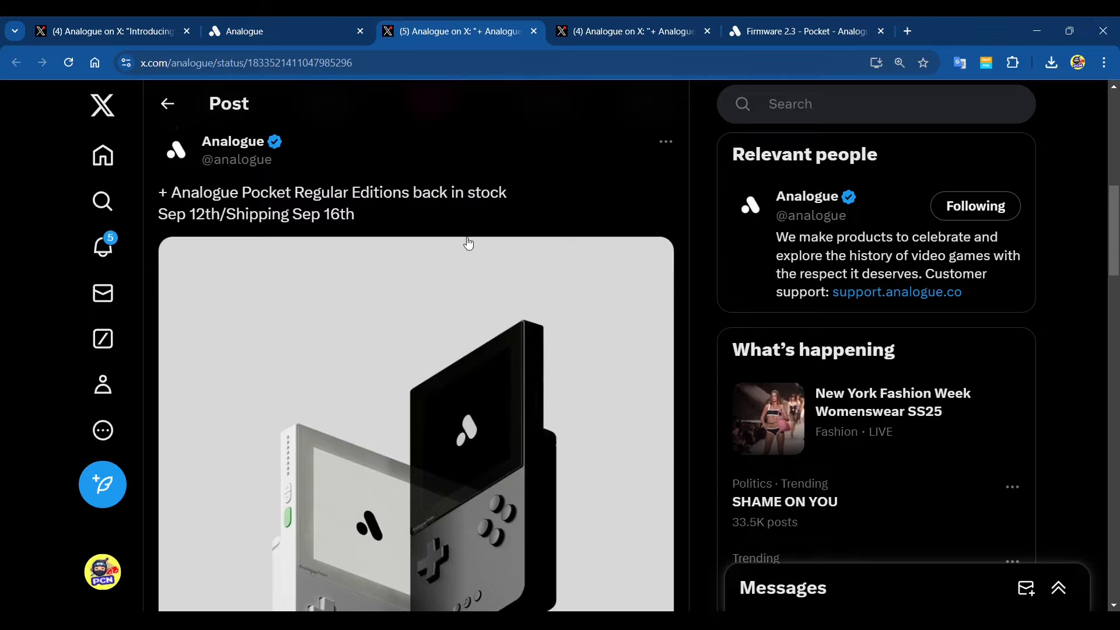
mouse_move(522, 237)
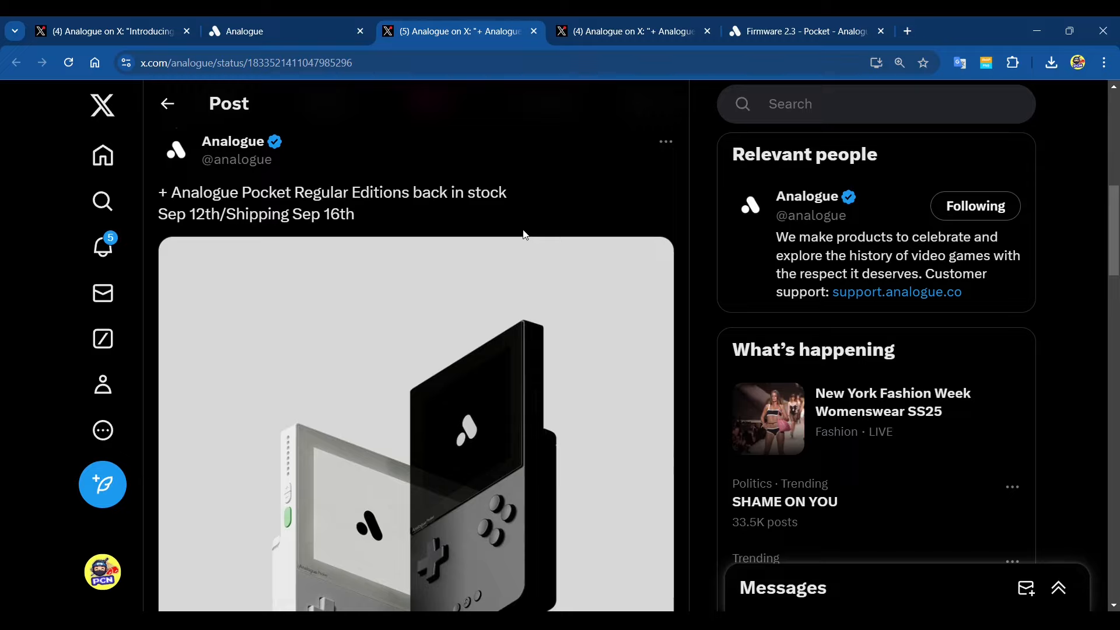
mouse_move(532, 184)
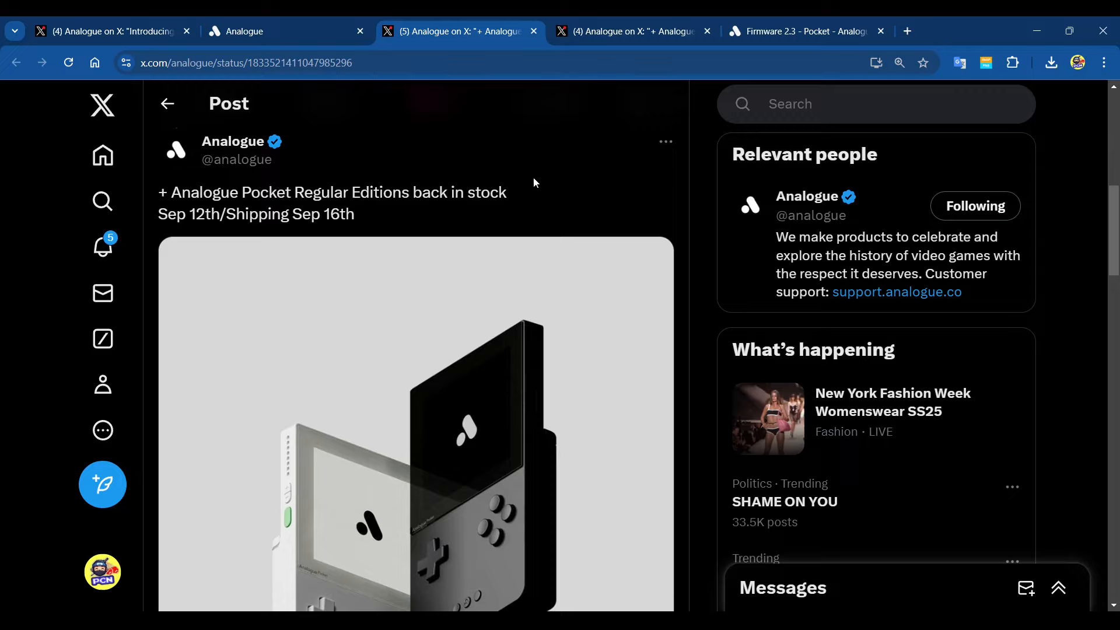
mouse_move(654, 63)
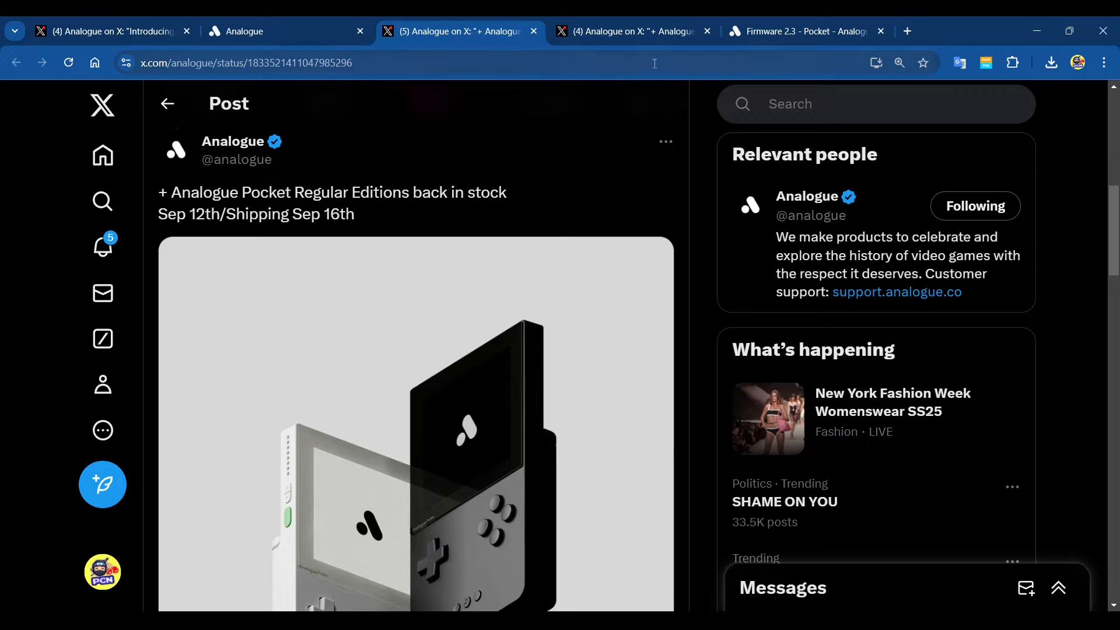
mouse_move(712, 56)
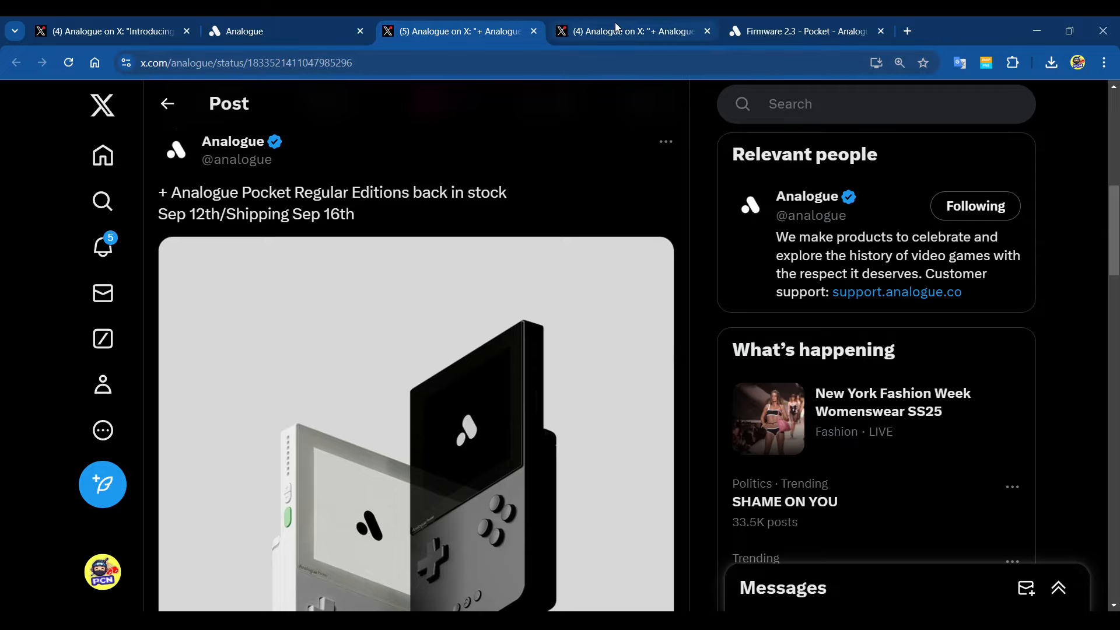
Step: Show Analogue's X post announcing Analogue OS v2.3 with the analogue.link/pocket-2.3 link
click(631, 30)
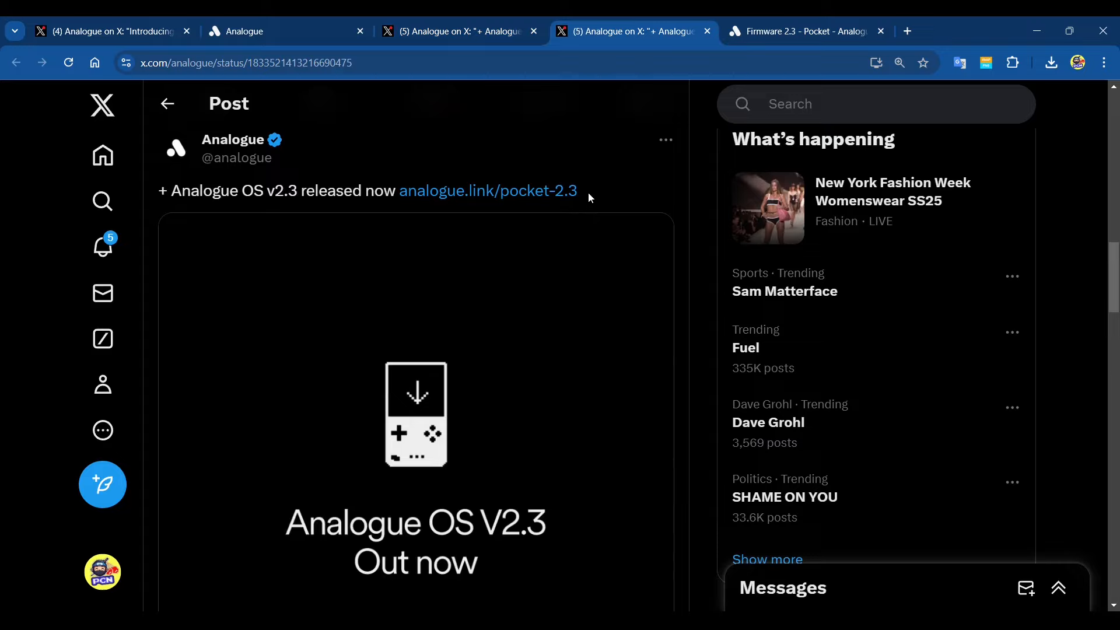
mouse_move(746, 47)
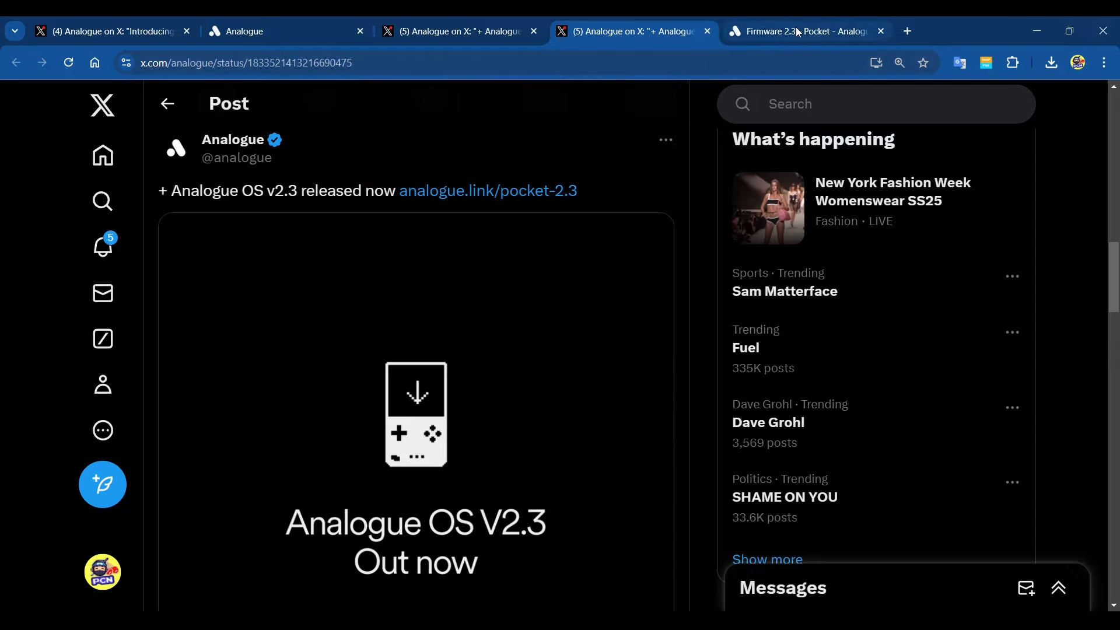
Step: View the Pocket Firmware 2.3 support page's details: date 2024-09-10, 54.5MB file and MD5
click(800, 31)
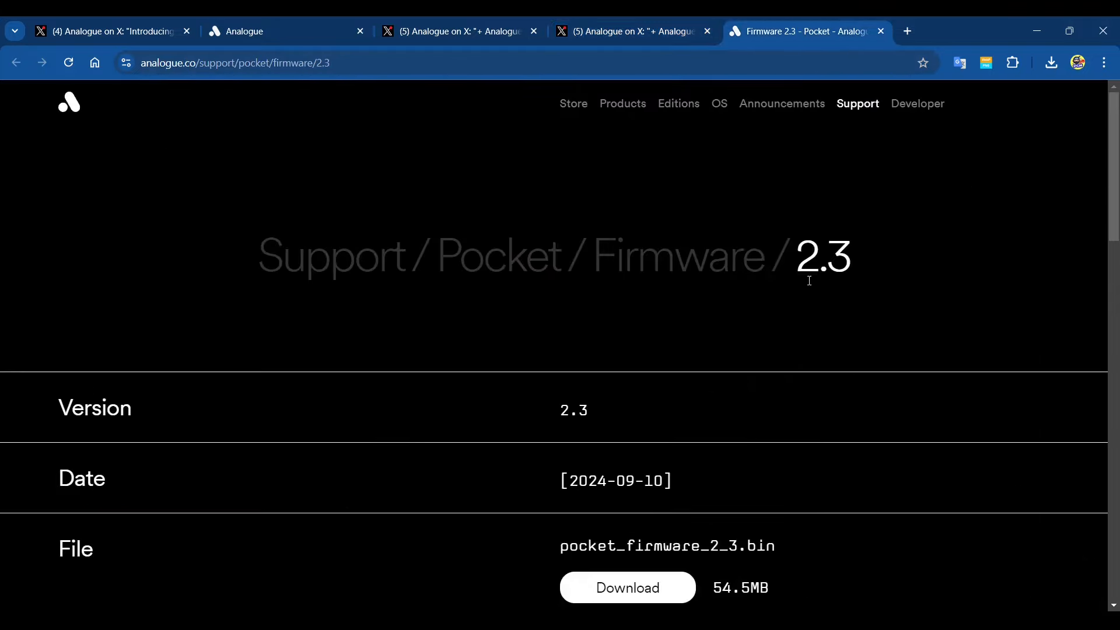
mouse_move(672, 266)
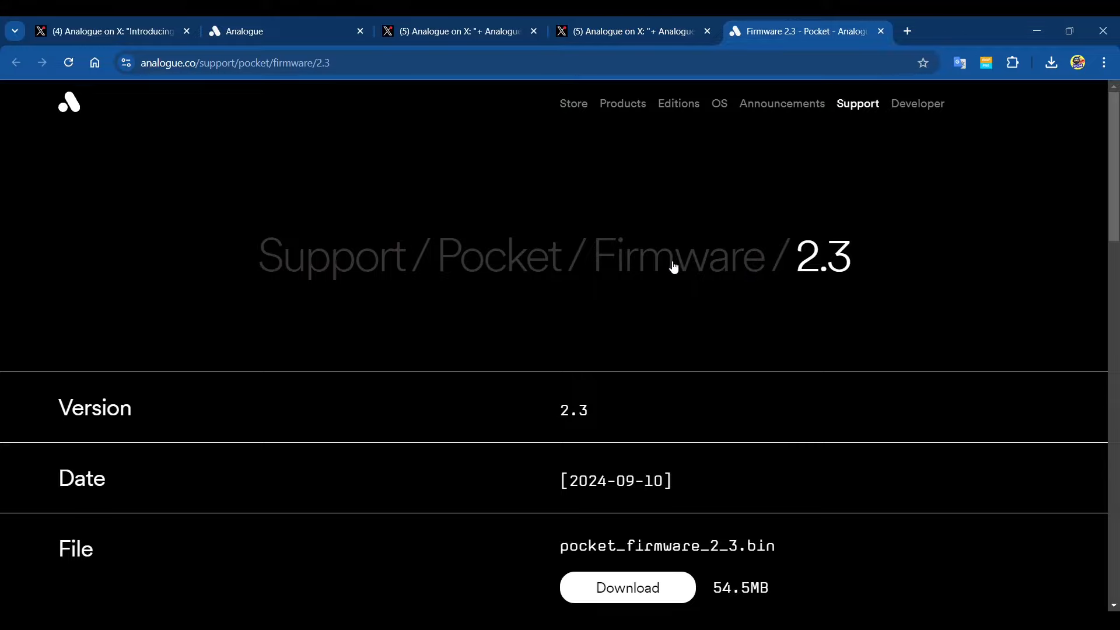
mouse_move(683, 259)
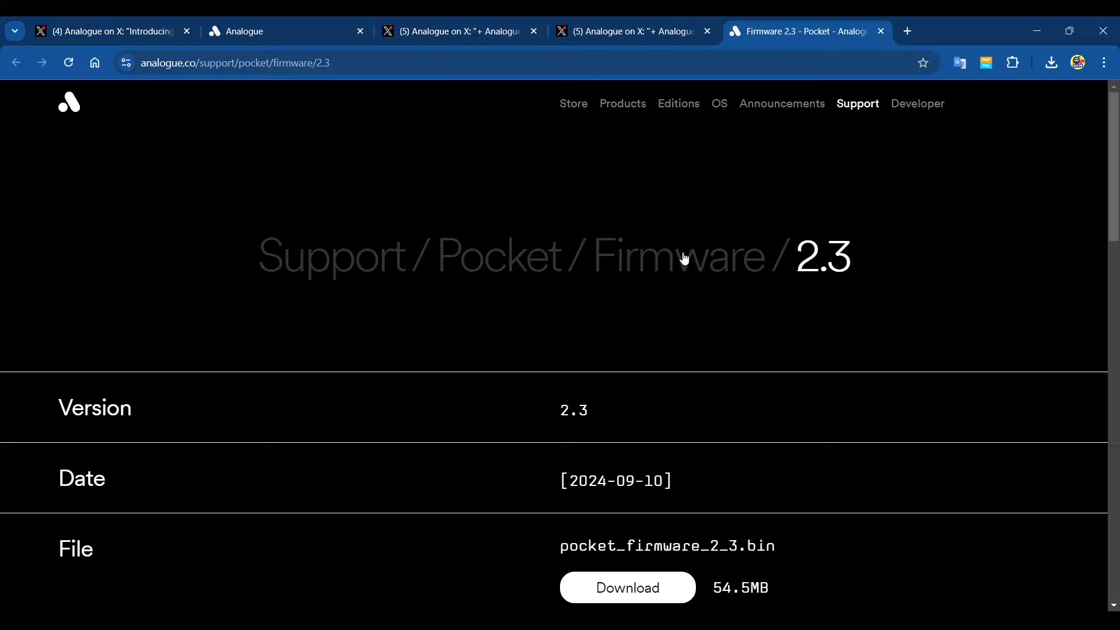
mouse_move(684, 257)
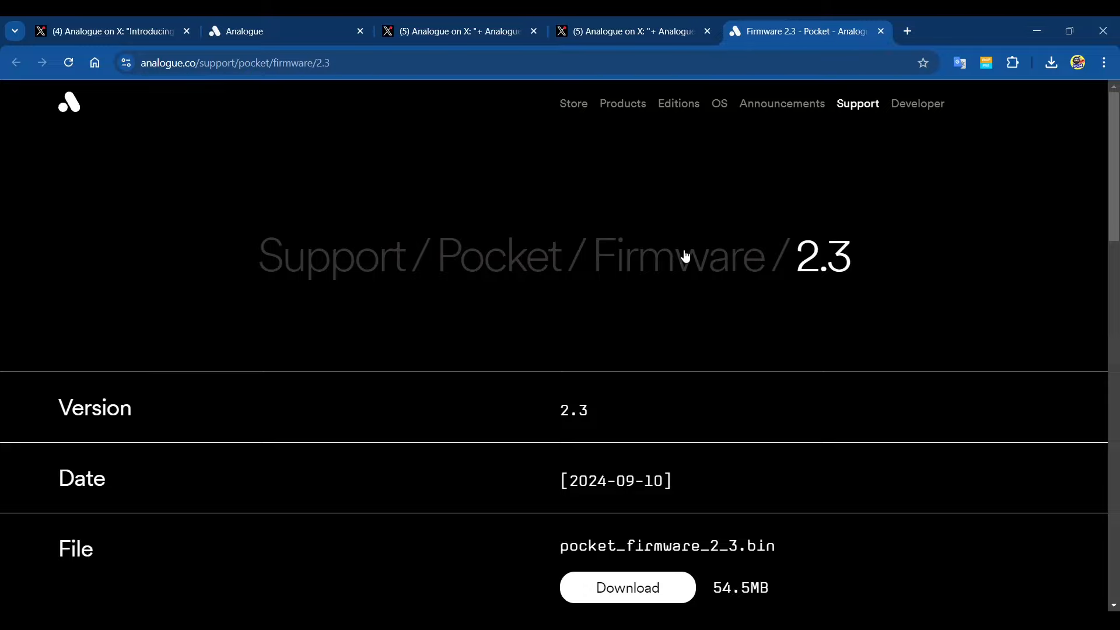
mouse_move(934, 327)
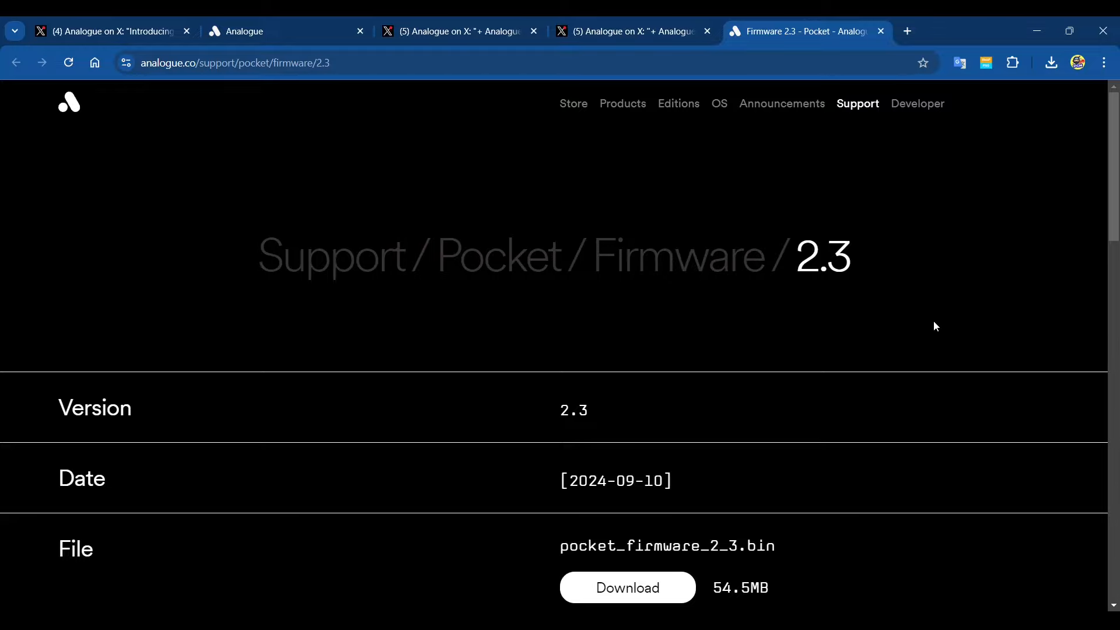
mouse_move(943, 326)
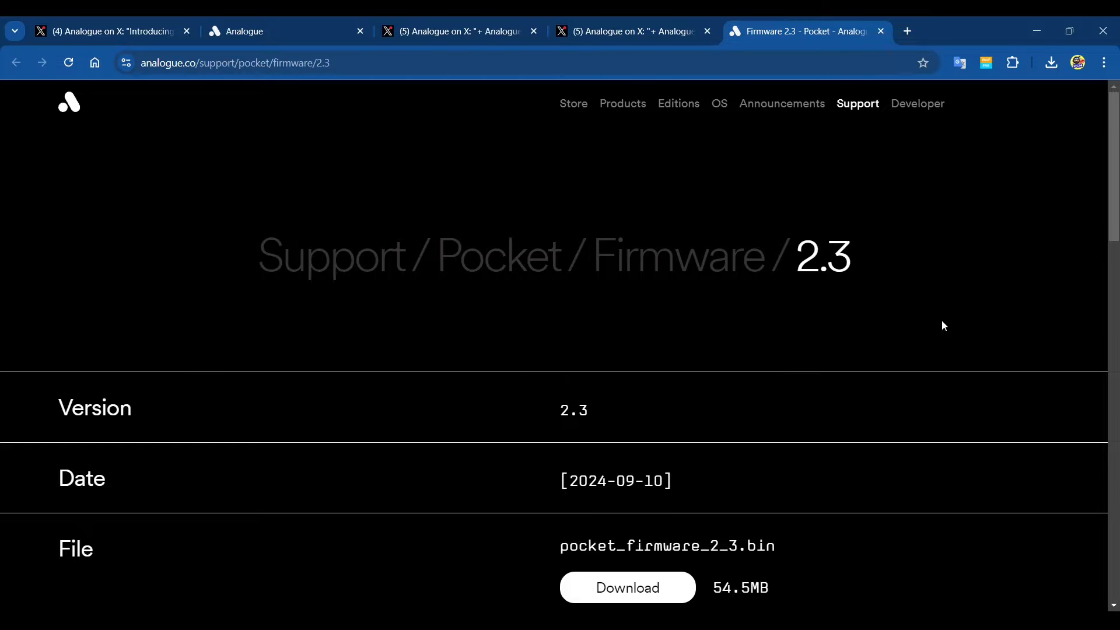
scroll(down, 3)
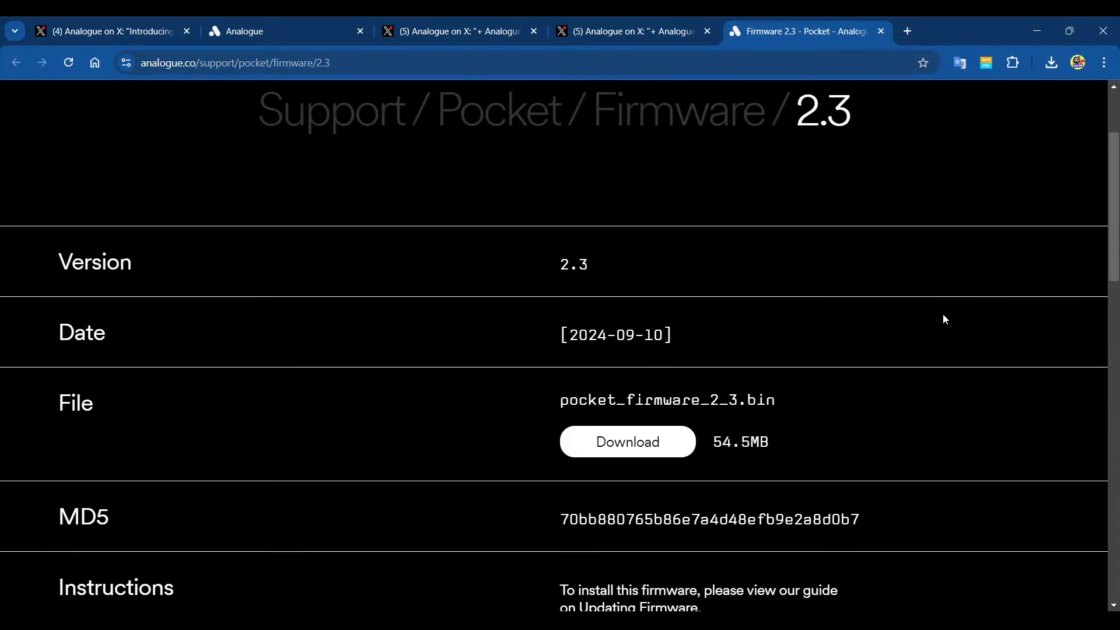
scroll(down, 3)
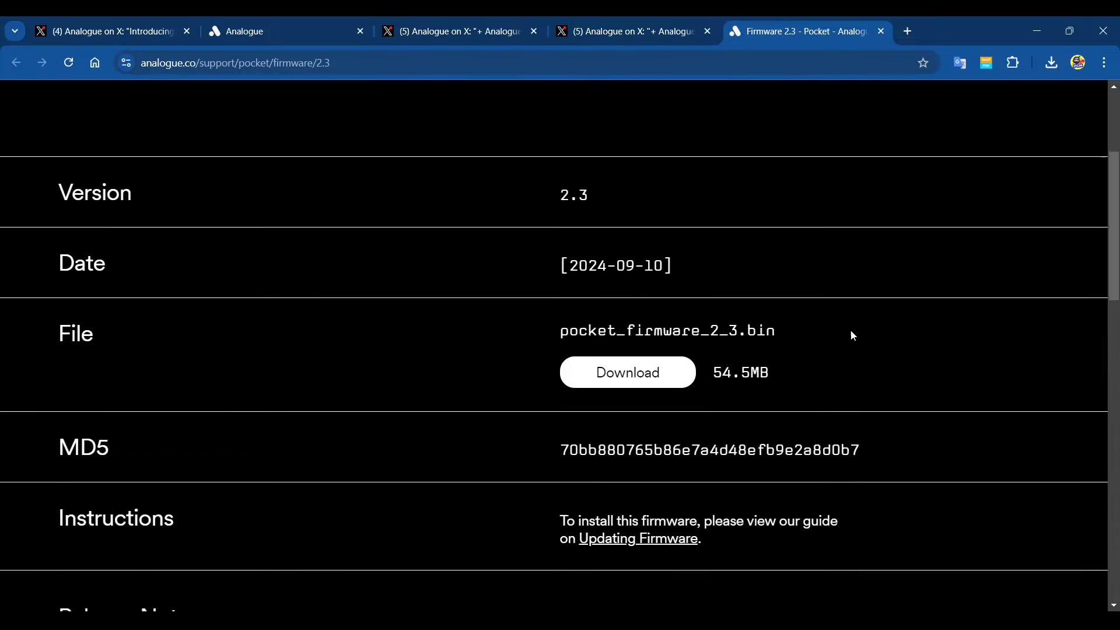
Step: Scroll through the per-system fixes for NGP/NGPC, TG16/PCE and Lynx down to openFPGA
scroll(down, 3)
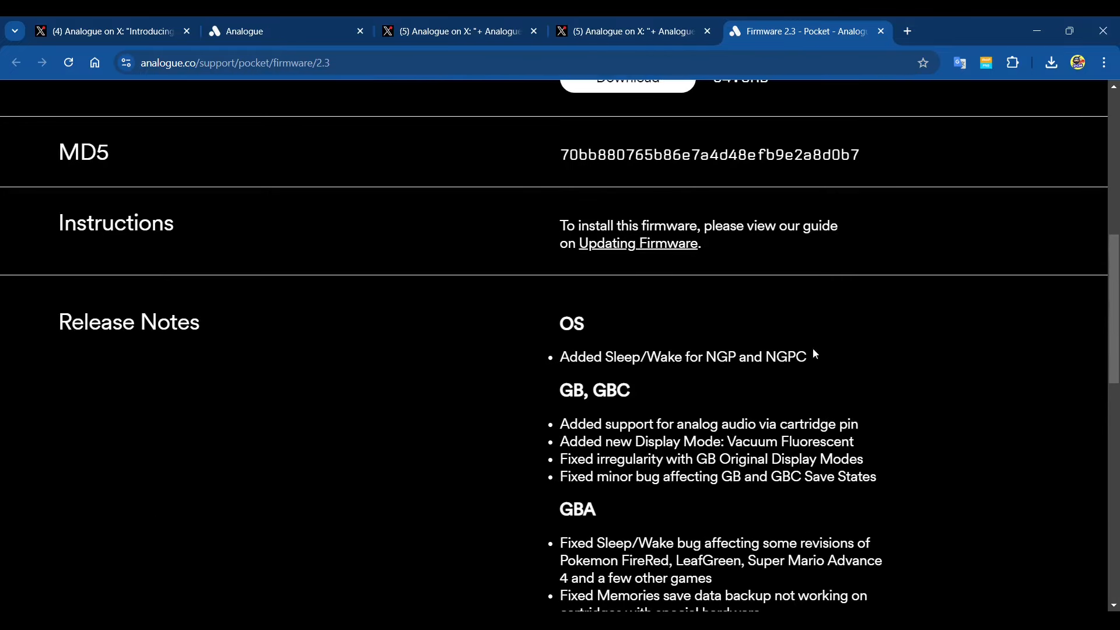
mouse_move(667, 377)
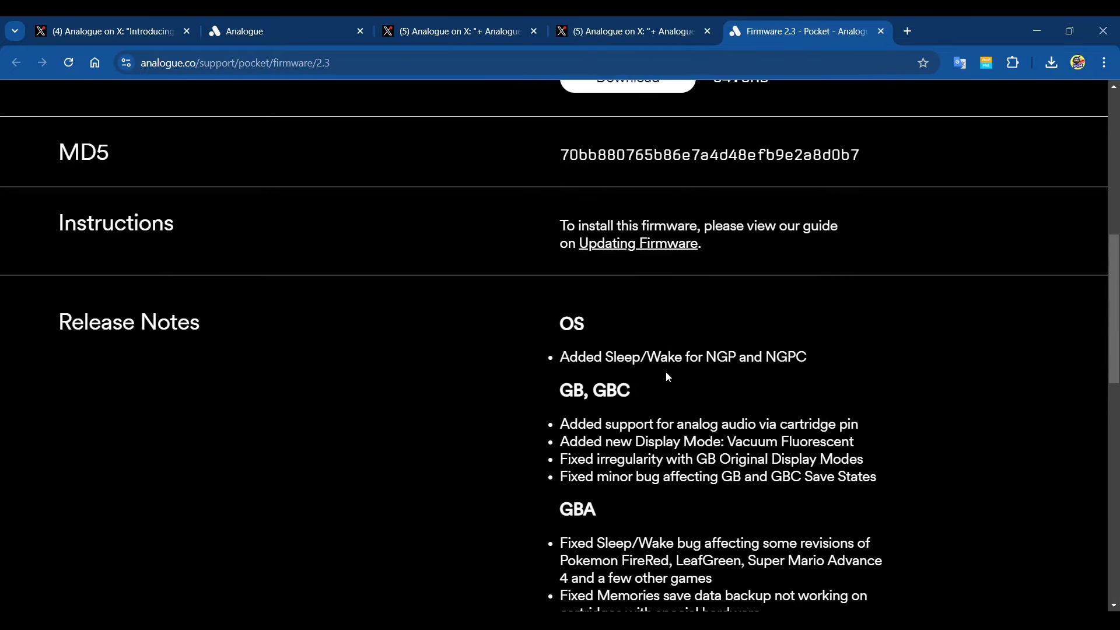
mouse_move(785, 380)
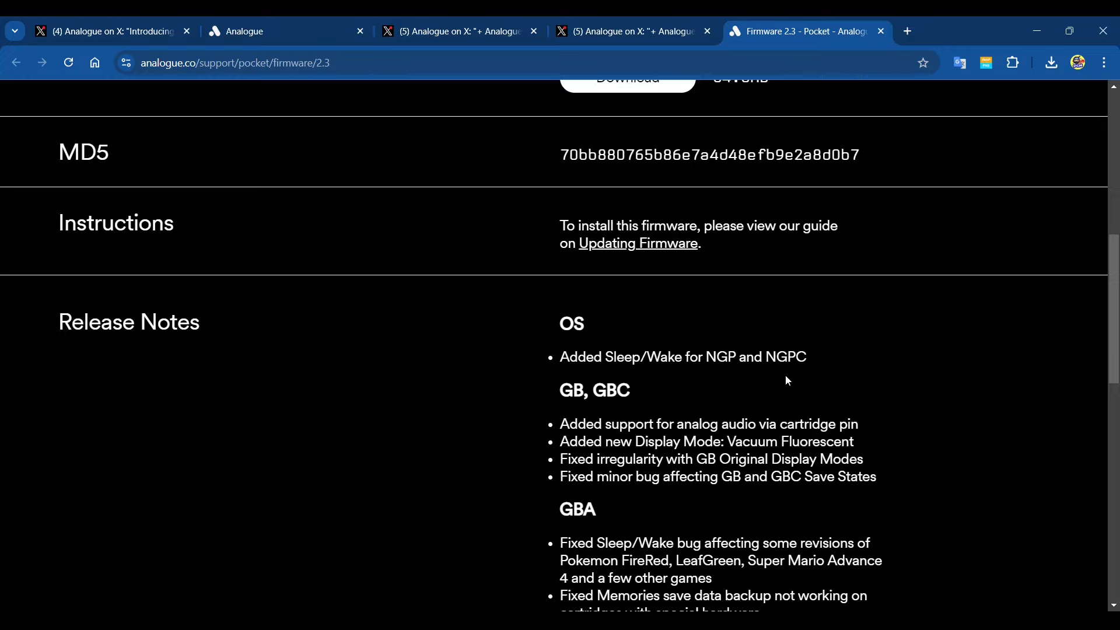
mouse_move(817, 383)
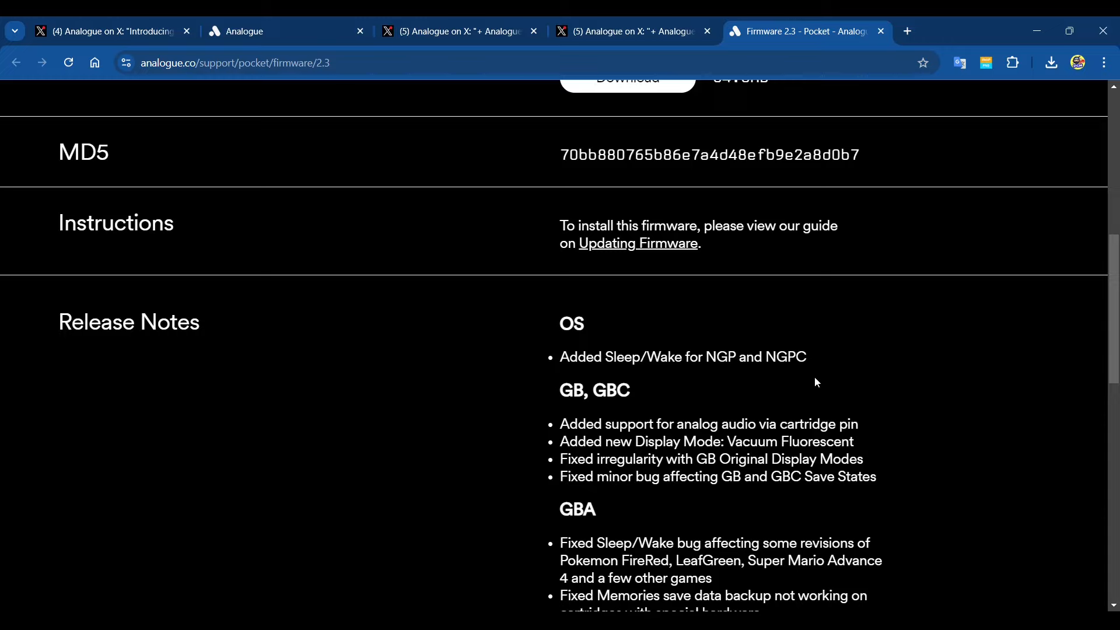
mouse_move(854, 373)
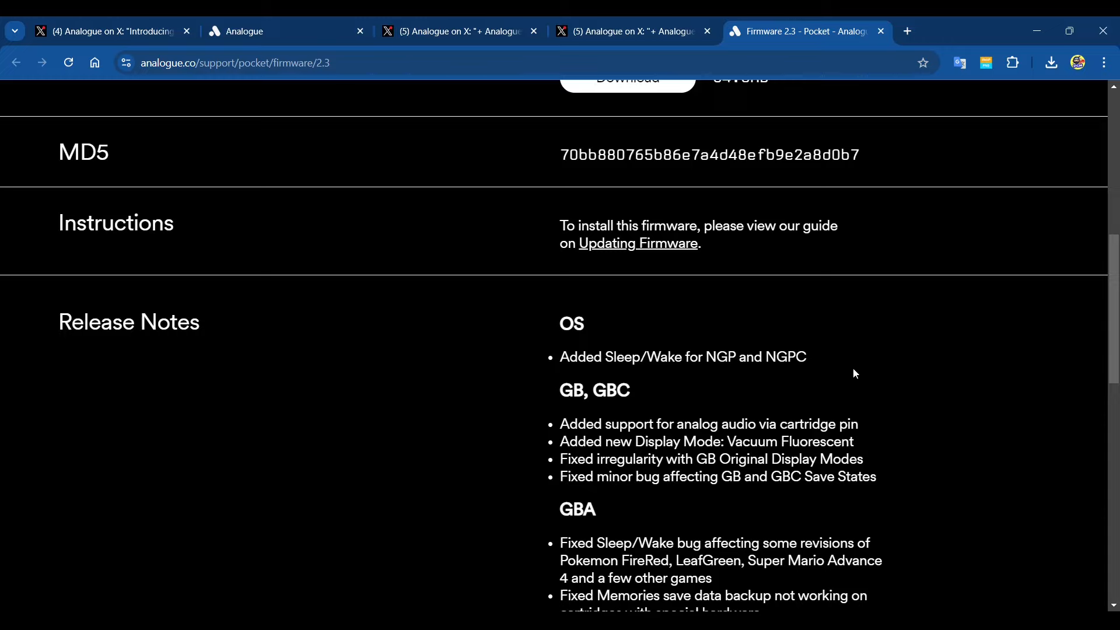
mouse_move(670, 389)
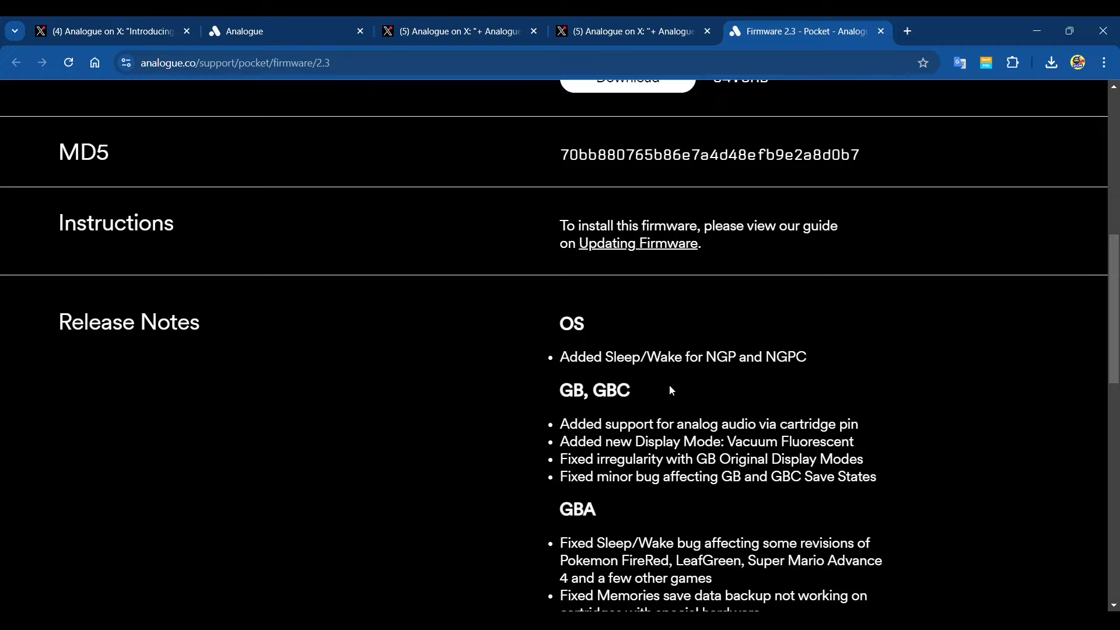
mouse_move(863, 384)
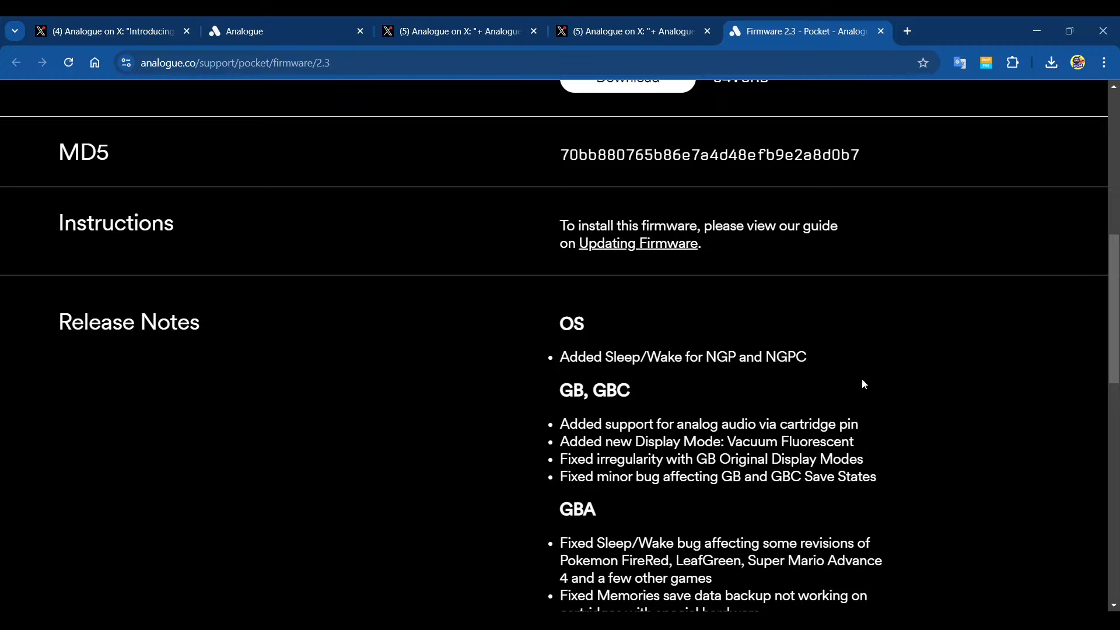
mouse_move(903, 374)
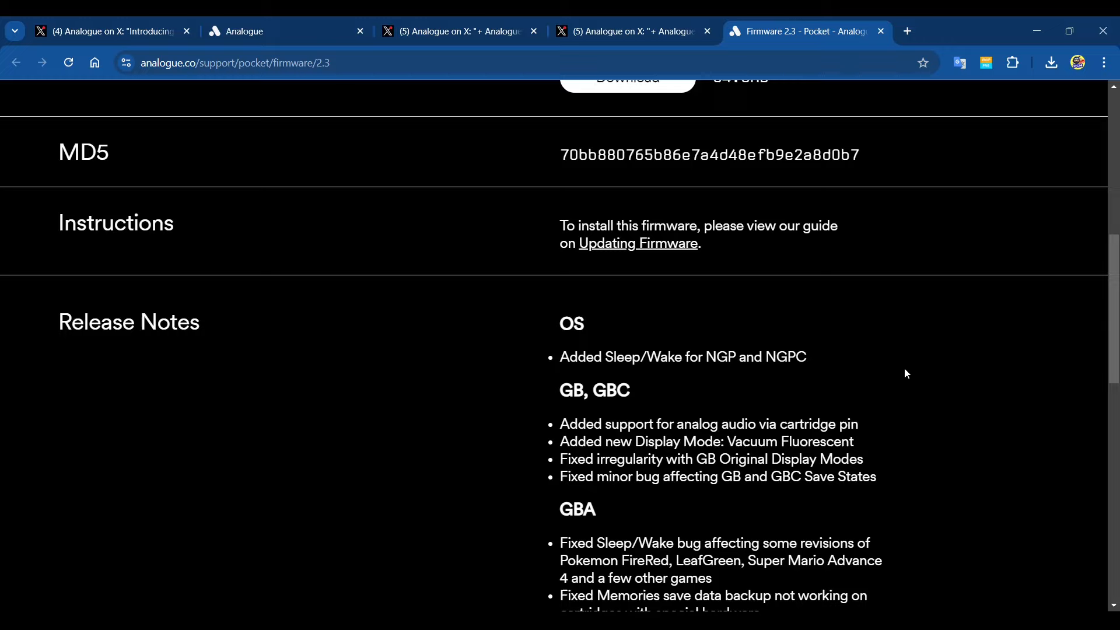
mouse_move(918, 377)
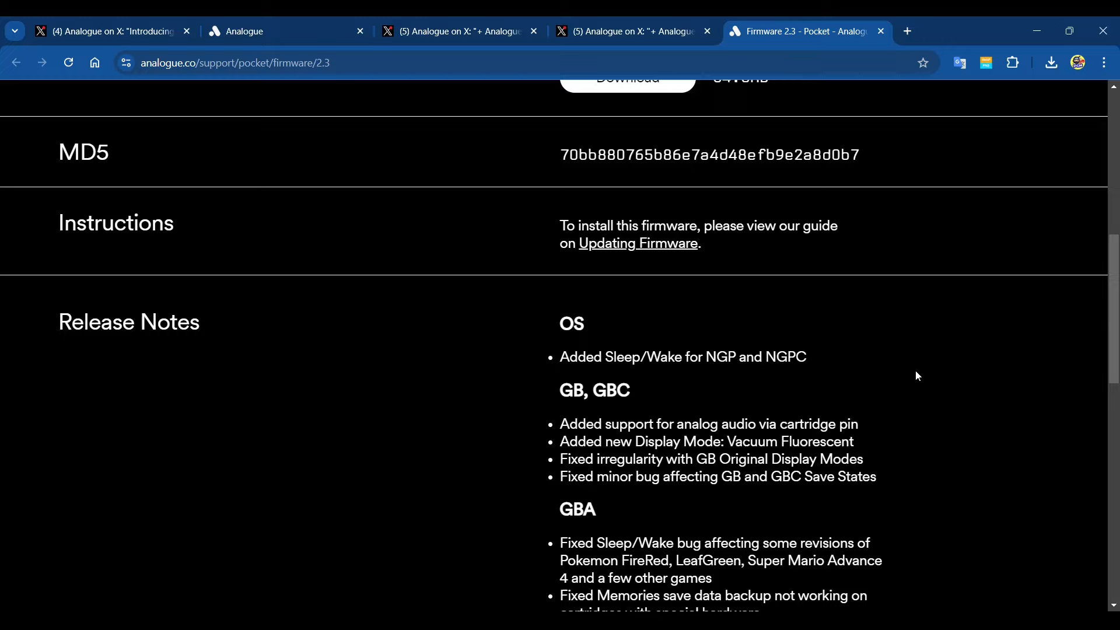
mouse_move(912, 384)
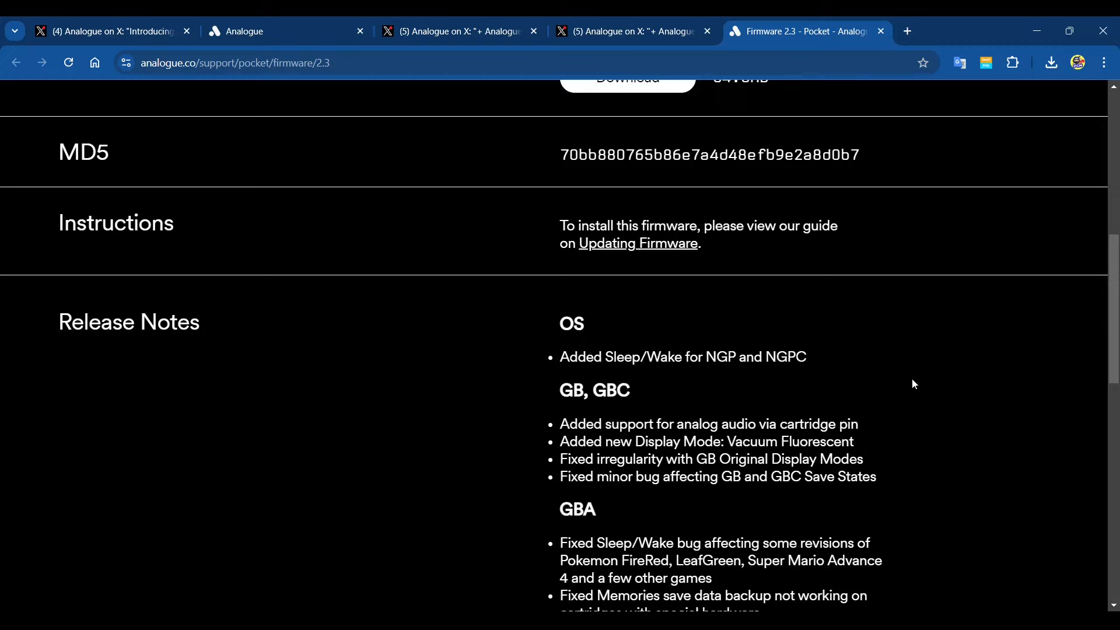
mouse_move(893, 393)
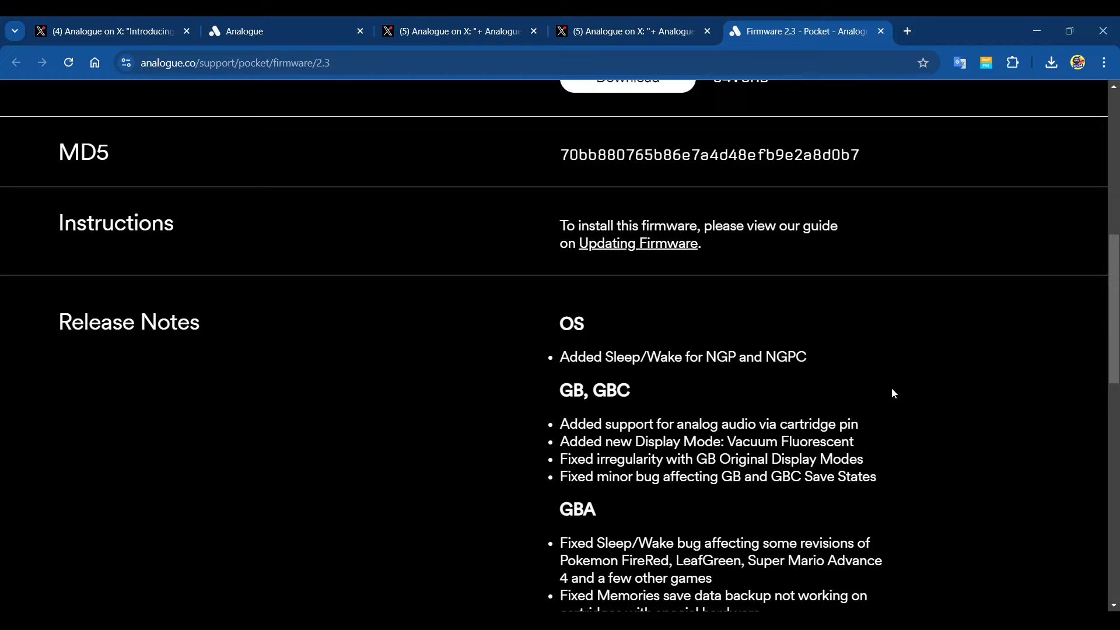
mouse_move(969, 370)
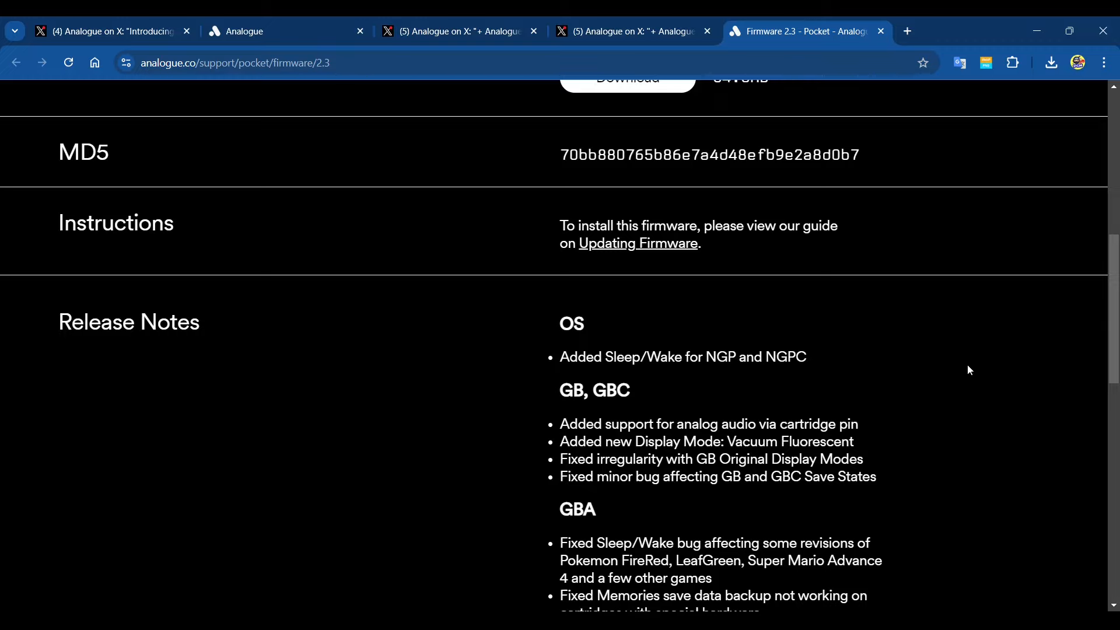
mouse_move(952, 396)
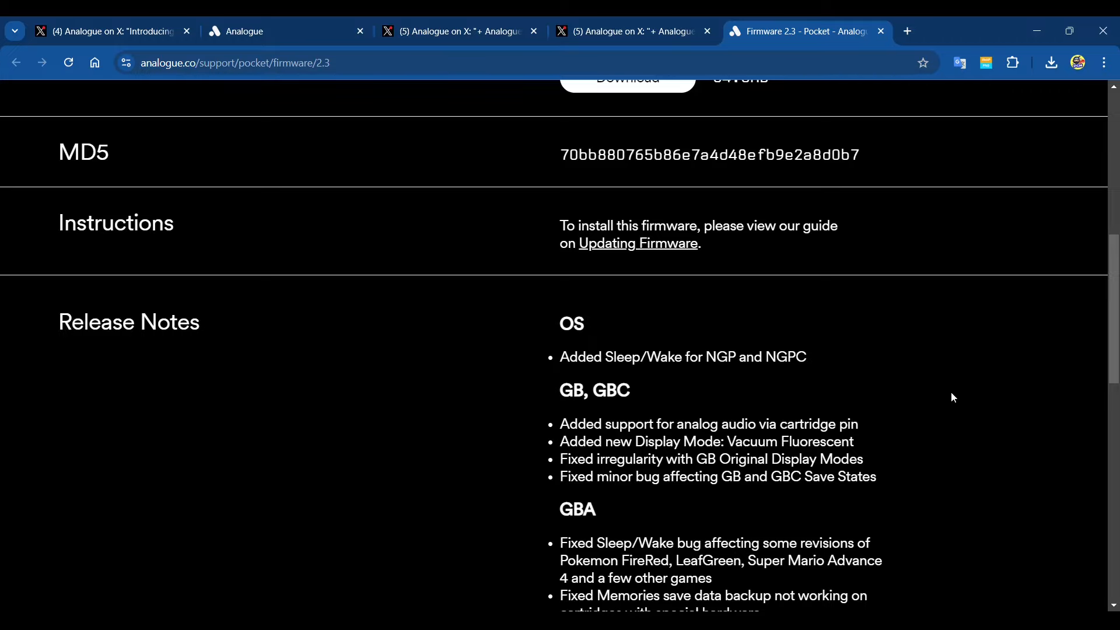
scroll(down, 3)
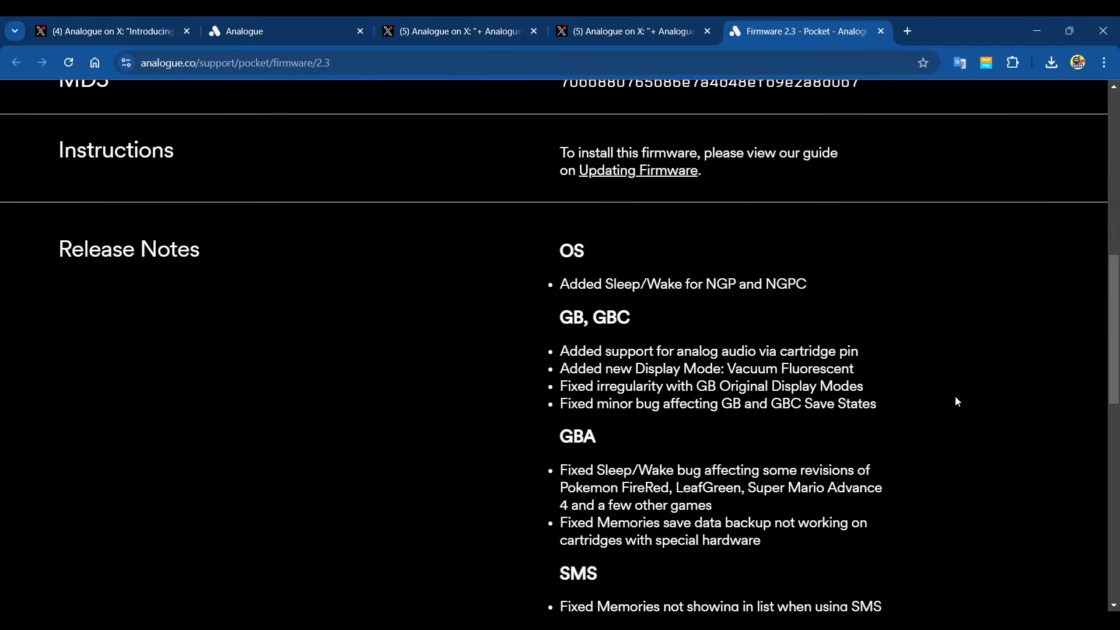
mouse_move(952, 399)
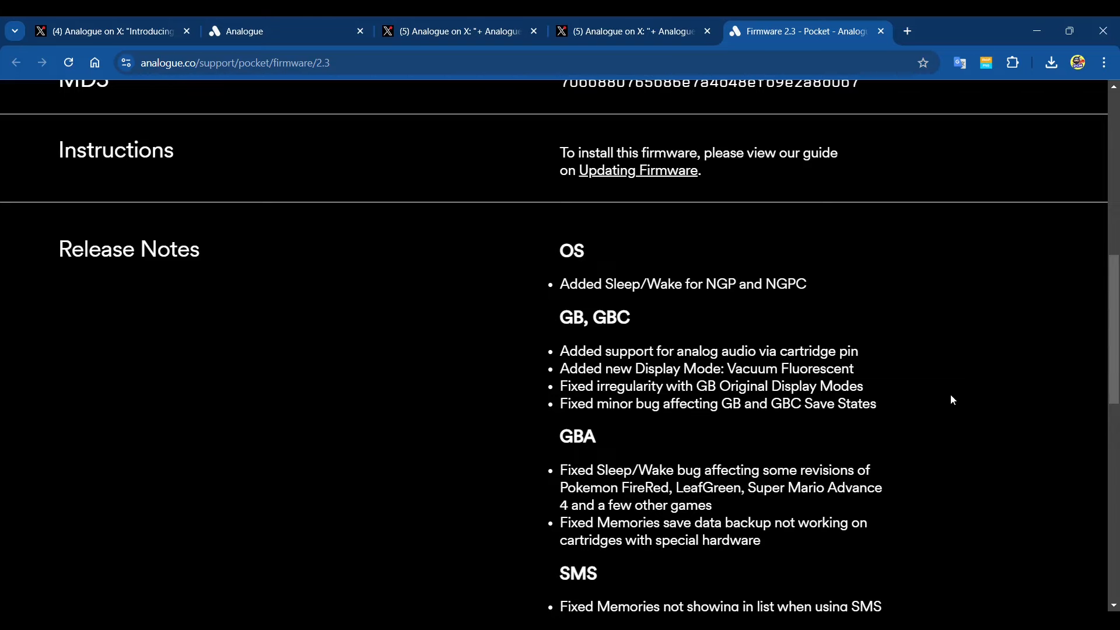
scroll(down, 3)
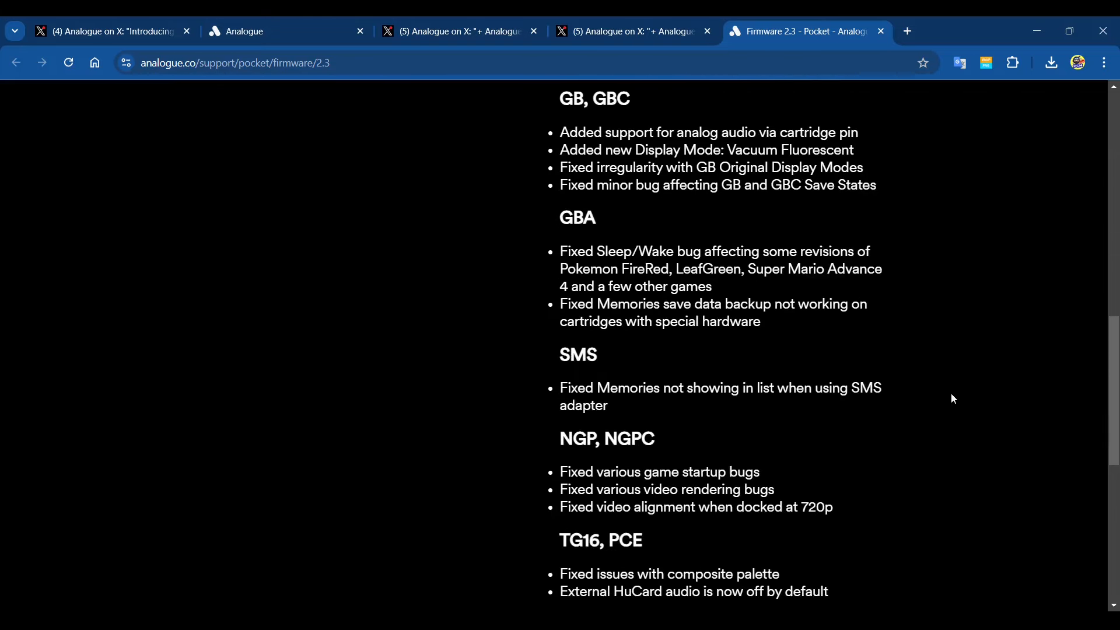
mouse_move(886, 360)
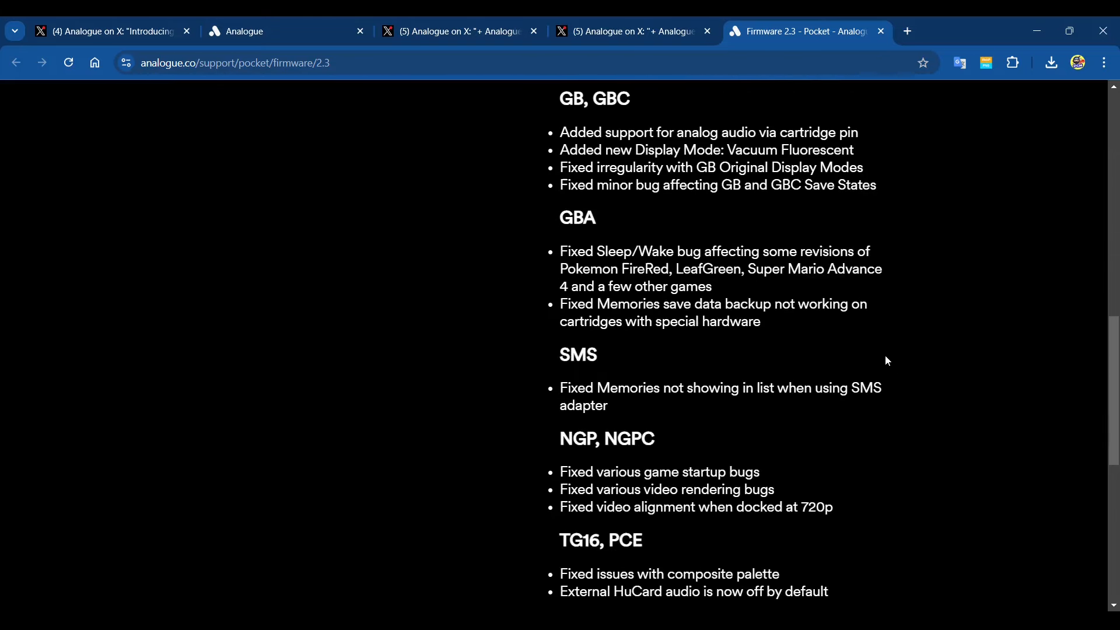
mouse_move(948, 235)
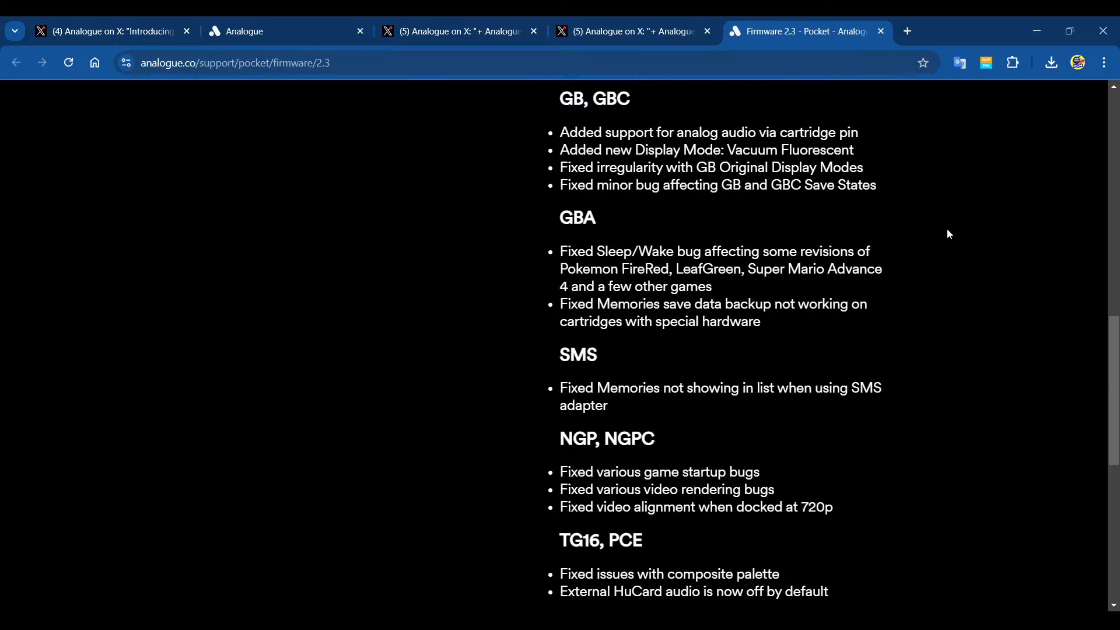
mouse_move(960, 250)
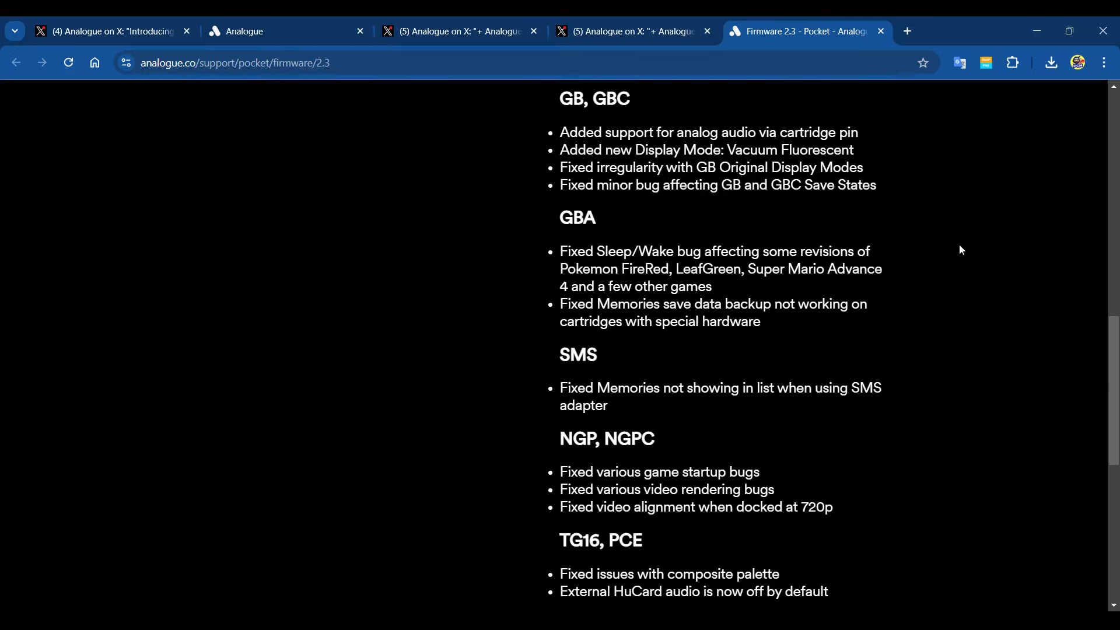
mouse_move(950, 277)
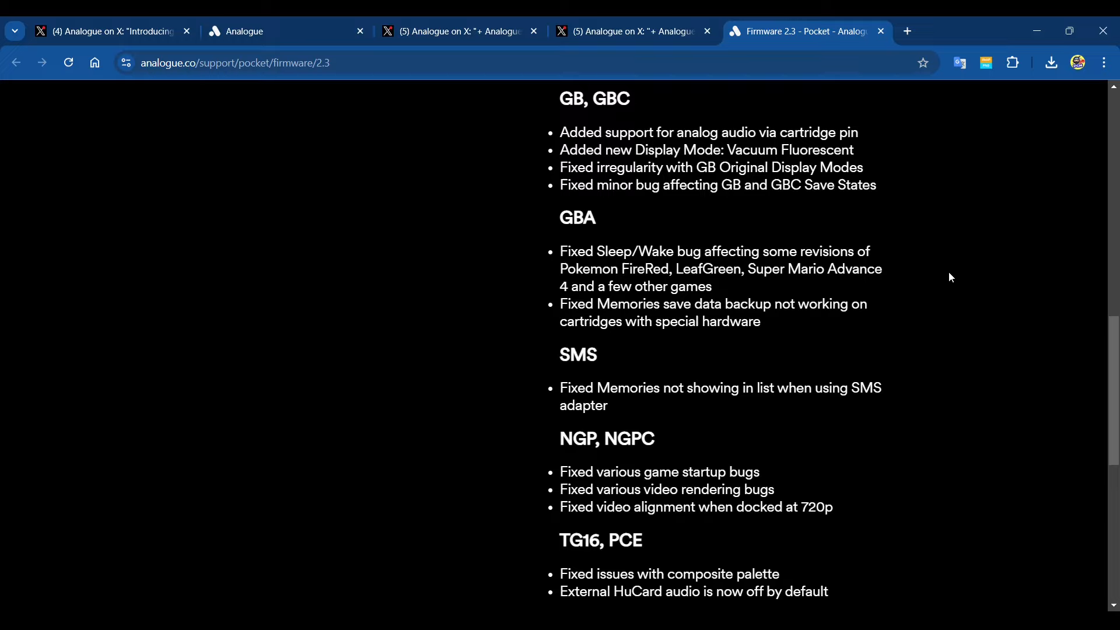
mouse_move(930, 279)
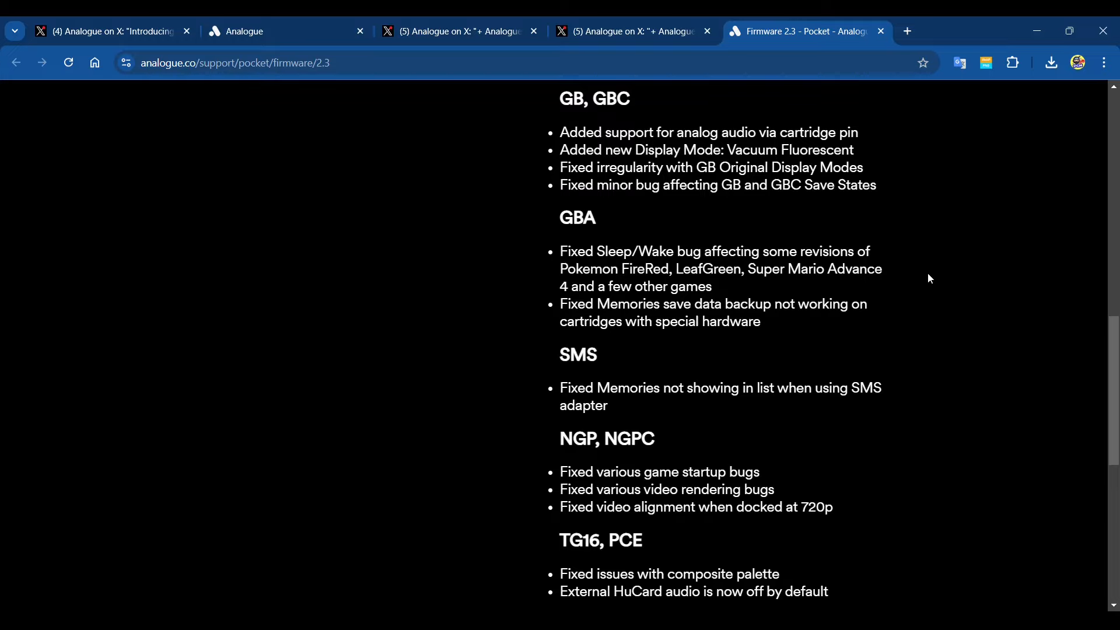
mouse_move(924, 277)
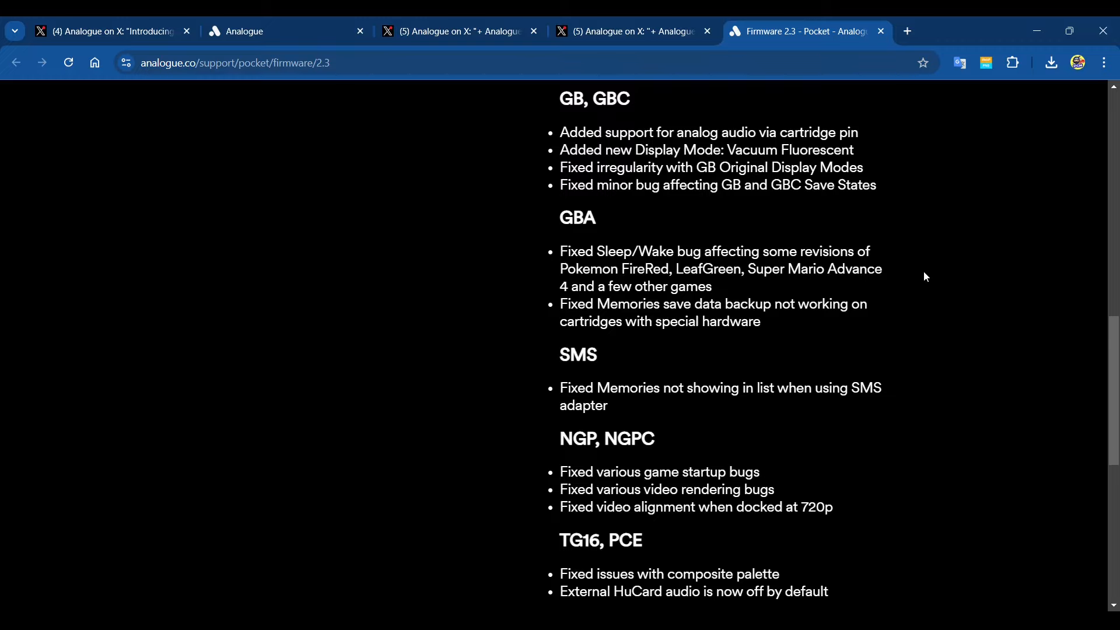
mouse_move(949, 296)
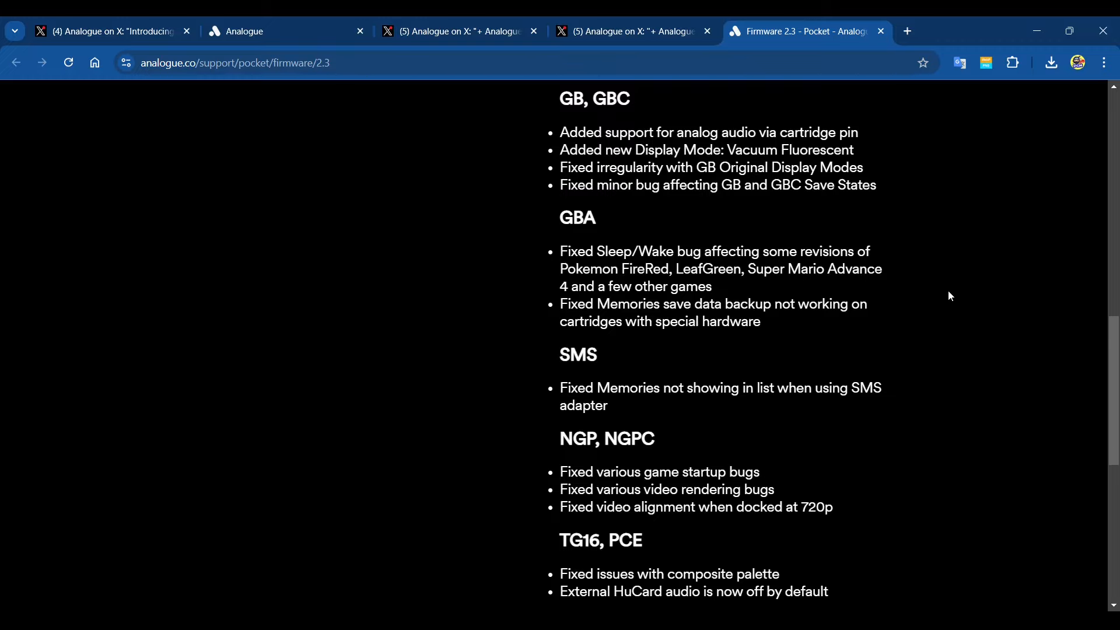
mouse_move(960, 295)
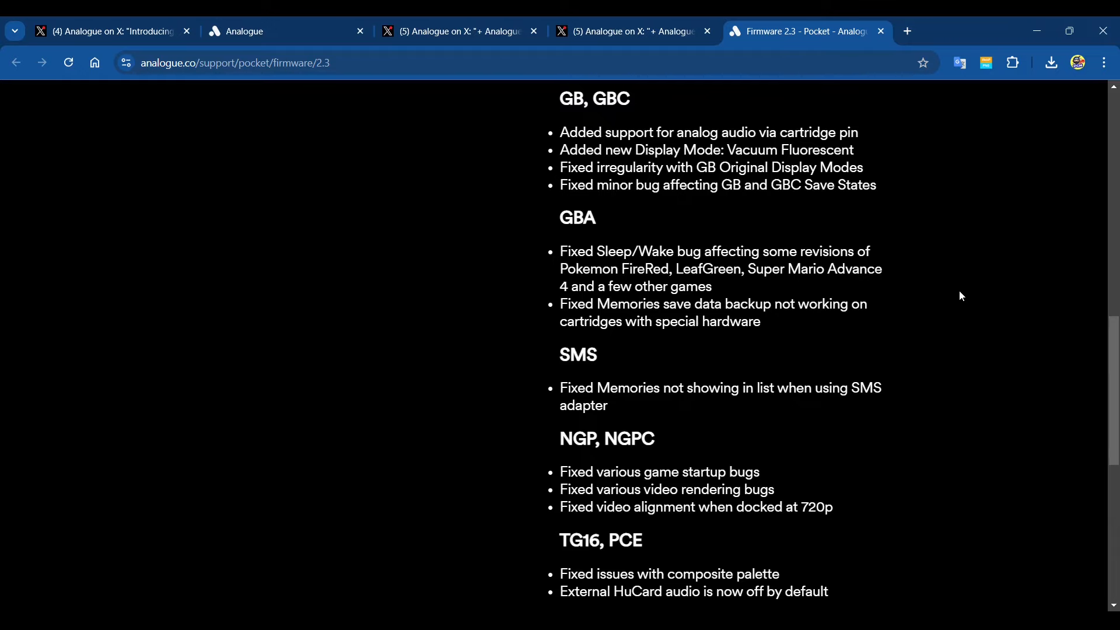
scroll(down, 3)
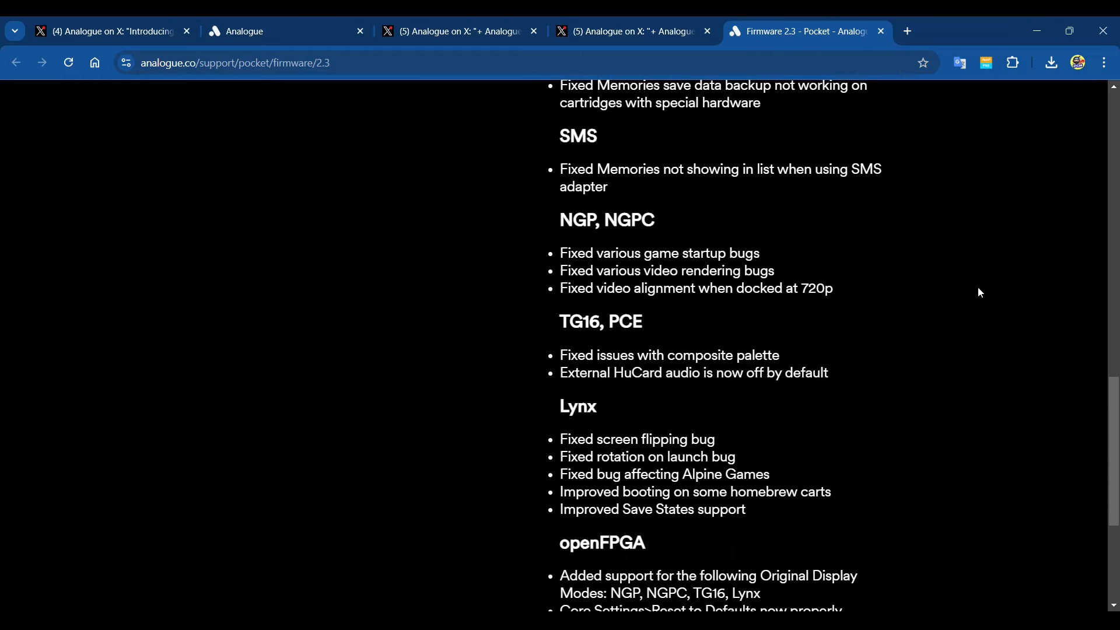
mouse_move(976, 236)
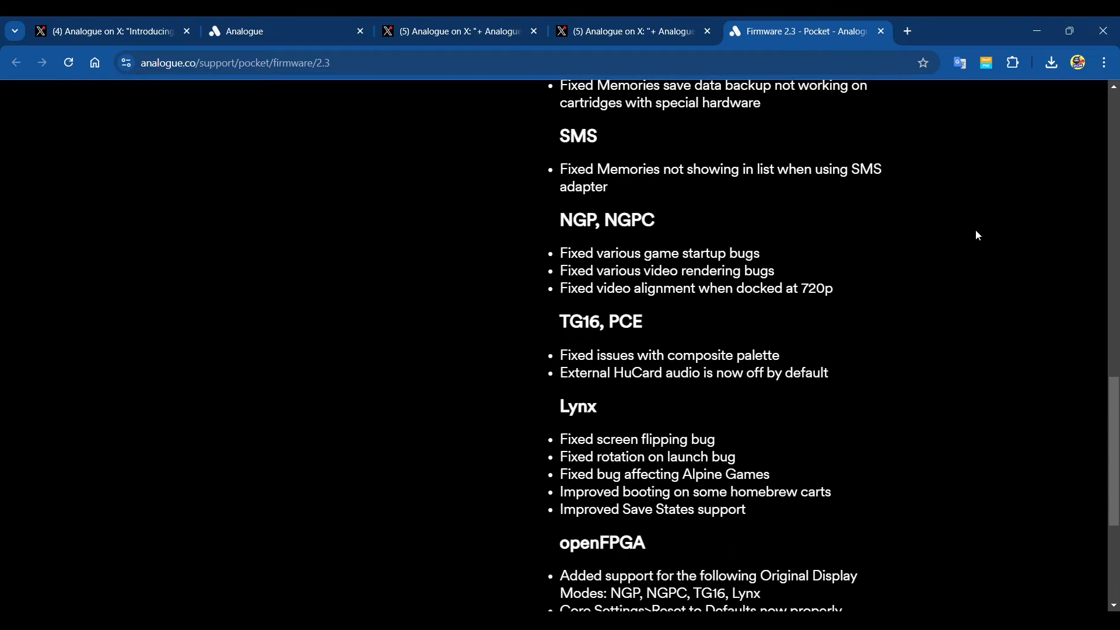
scroll(down, 3)
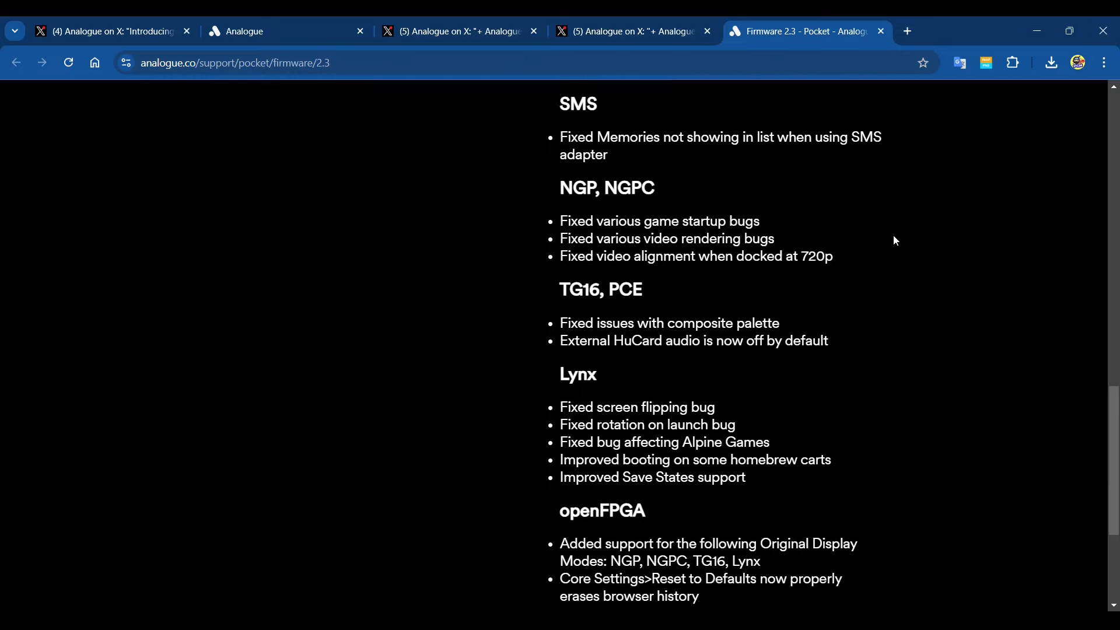
scroll(down, 3)
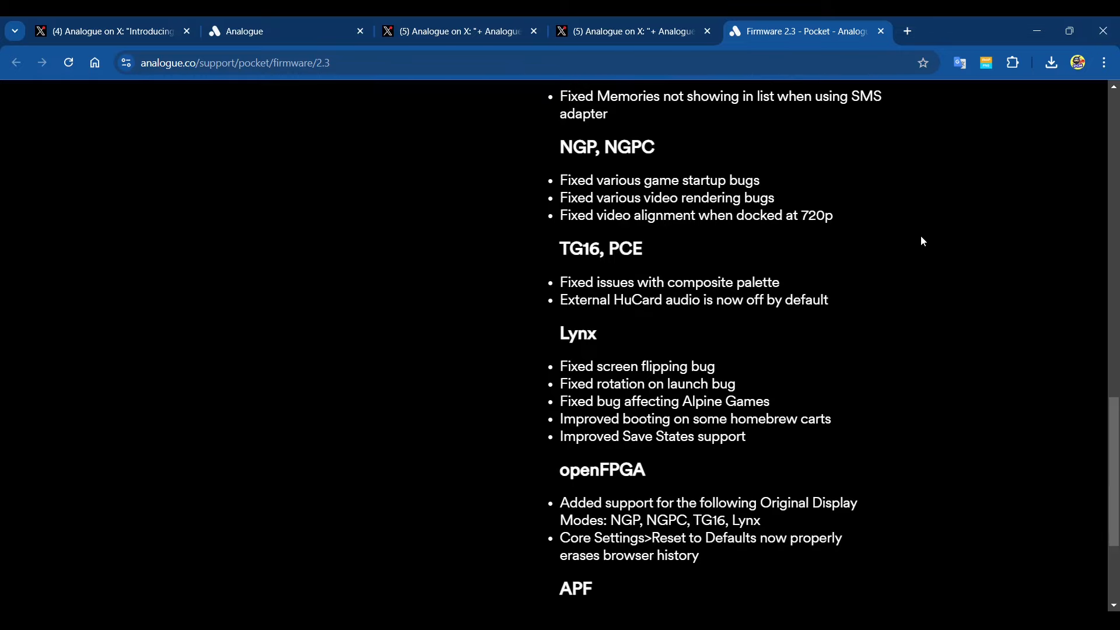
mouse_move(924, 230)
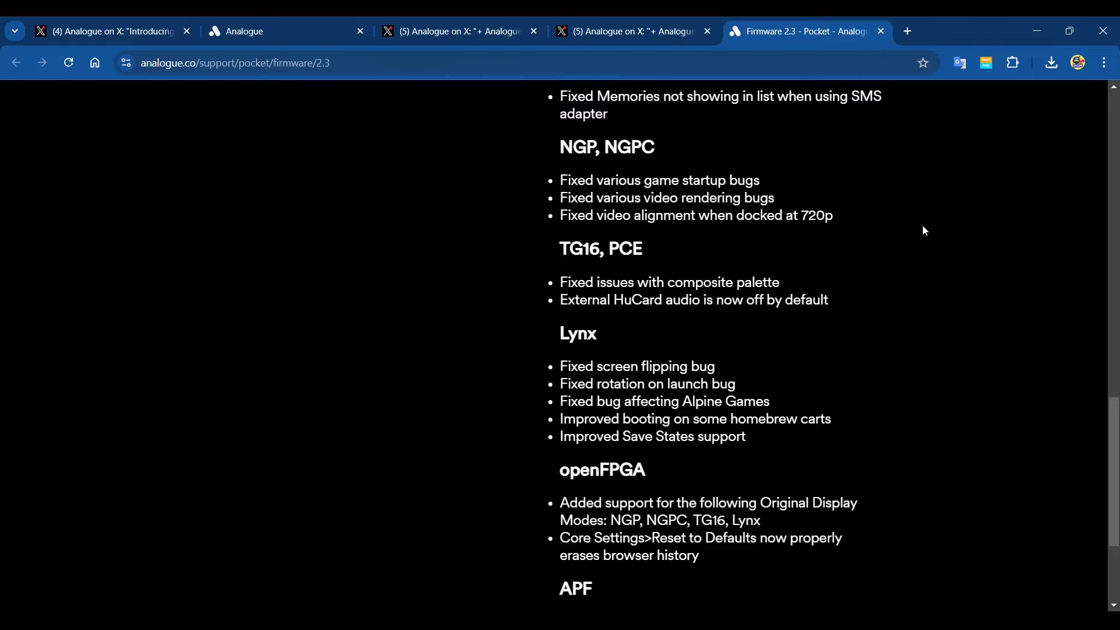
mouse_move(906, 229)
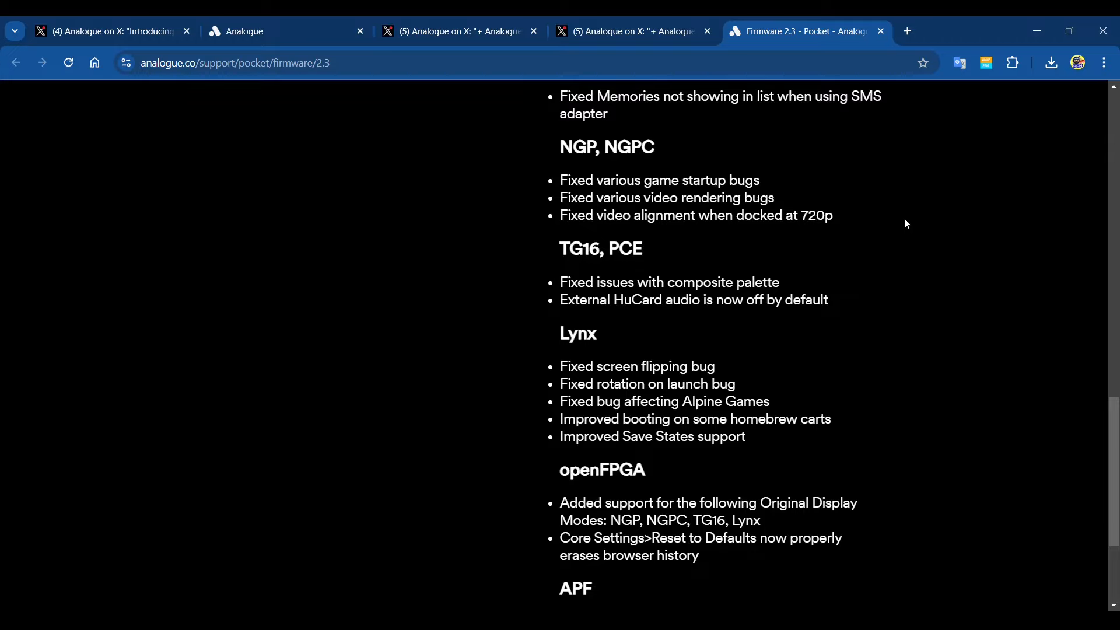
mouse_move(919, 243)
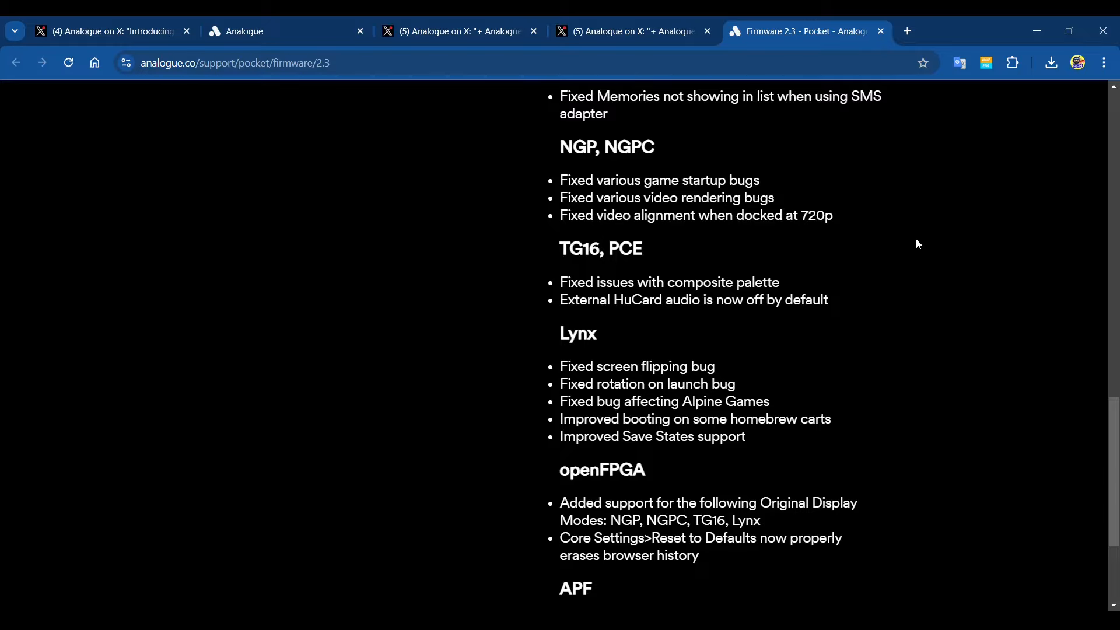
mouse_move(930, 253)
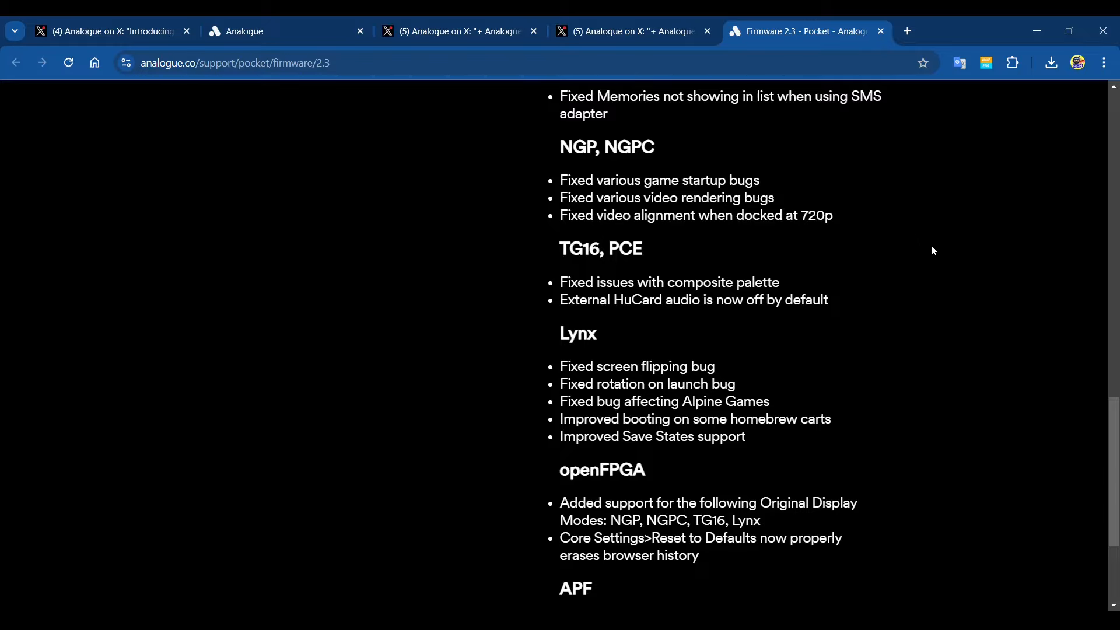
mouse_move(944, 277)
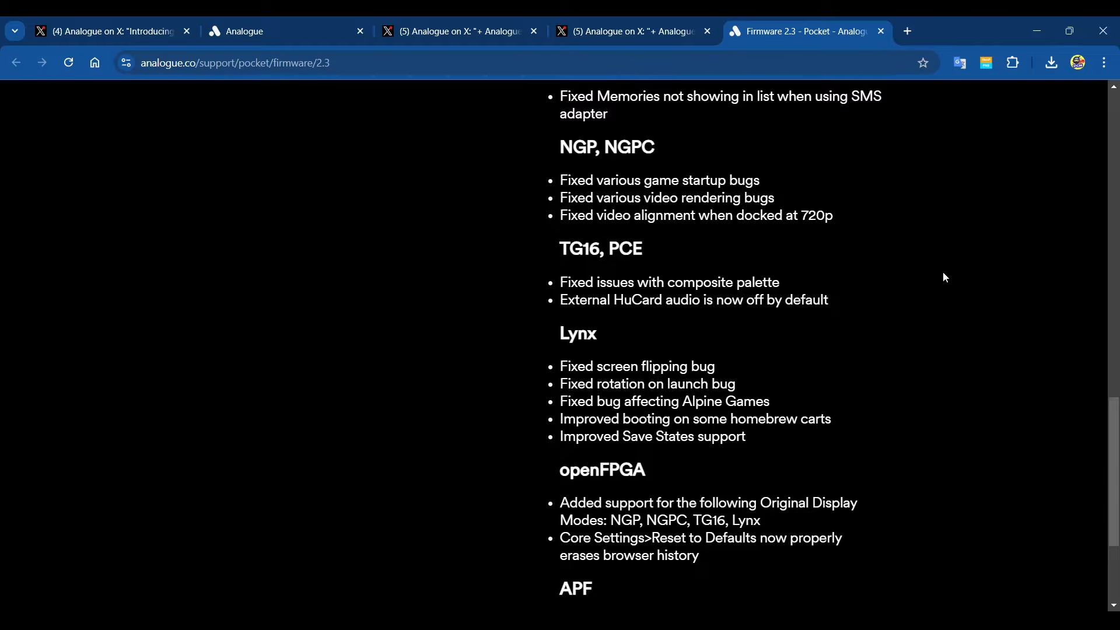
mouse_move(881, 357)
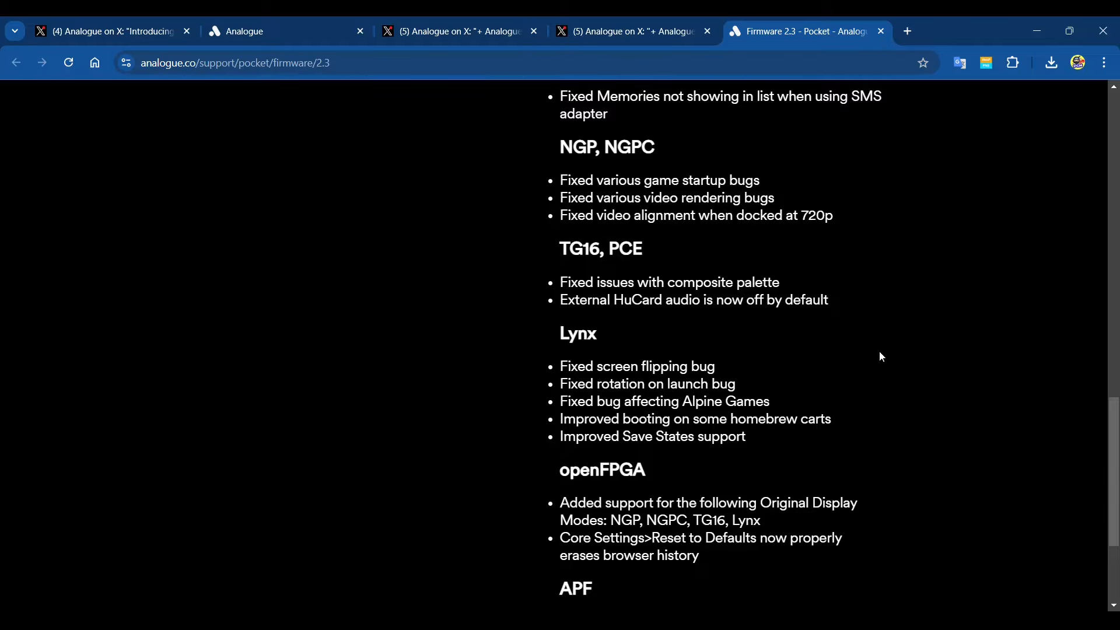
Step: Scroll to the openFPGA and APF data slot size fix at the end of the changelog
scroll(down, 3)
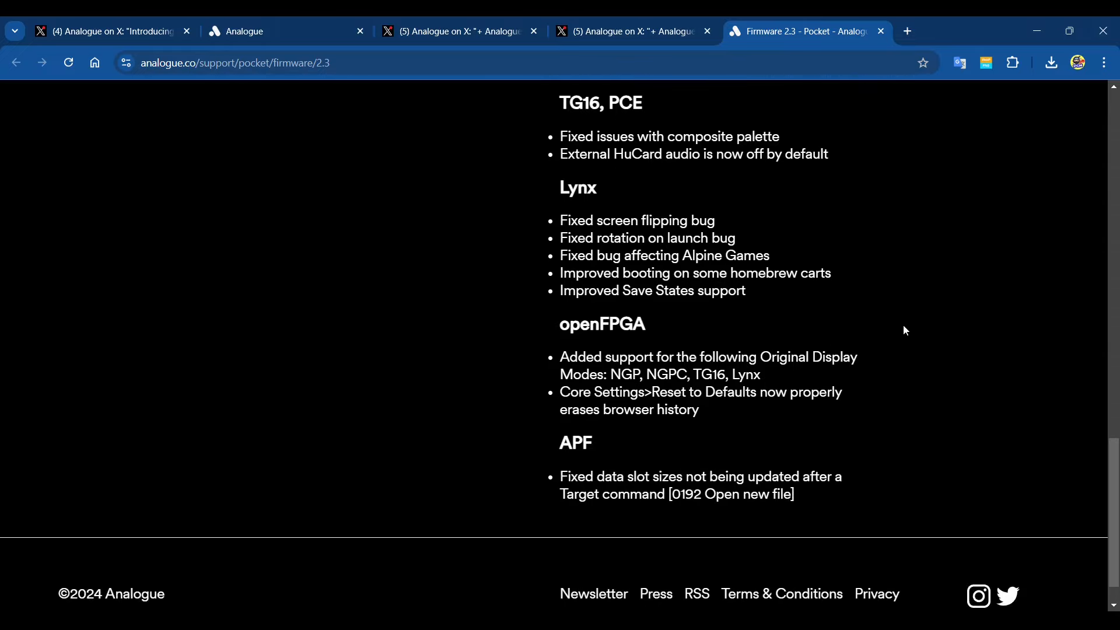
mouse_move(930, 303)
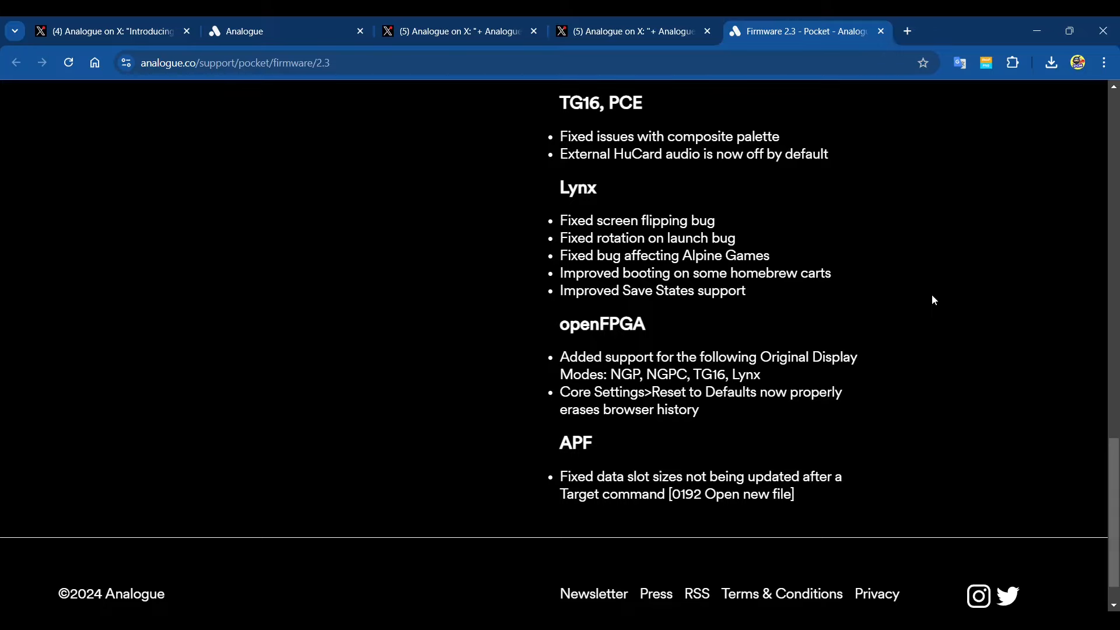
scroll(down, 3)
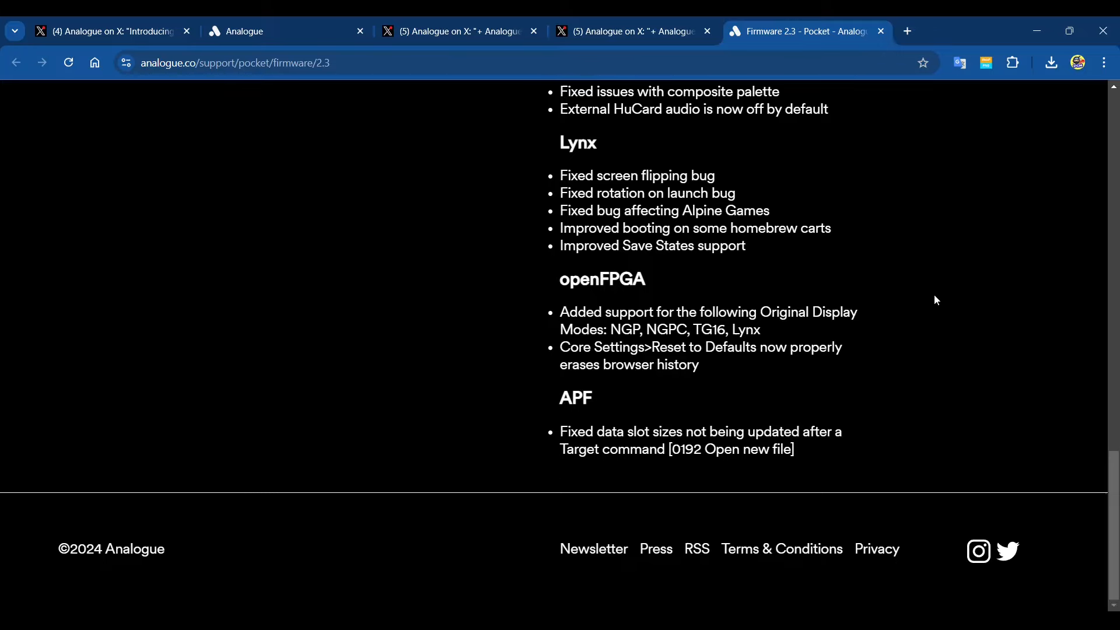
mouse_move(932, 293)
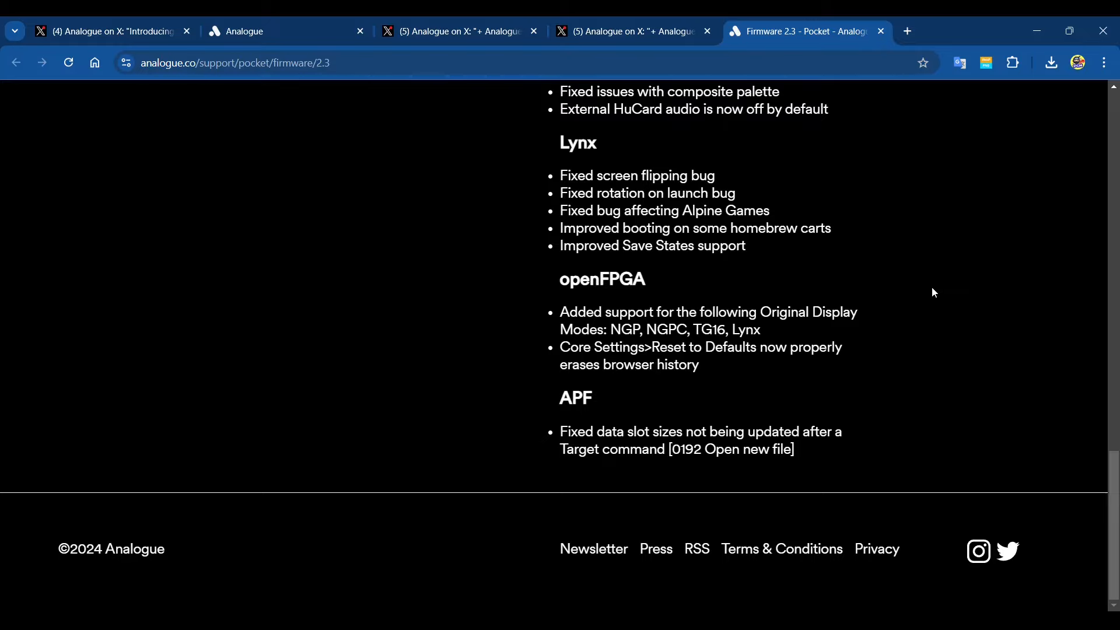
mouse_move(930, 314)
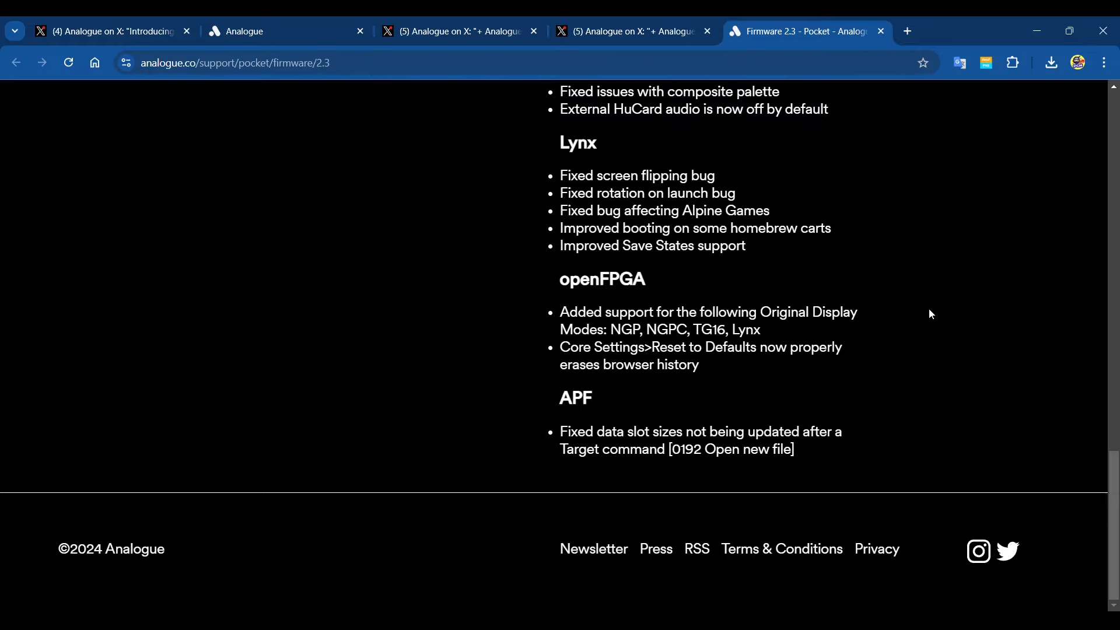
mouse_move(889, 377)
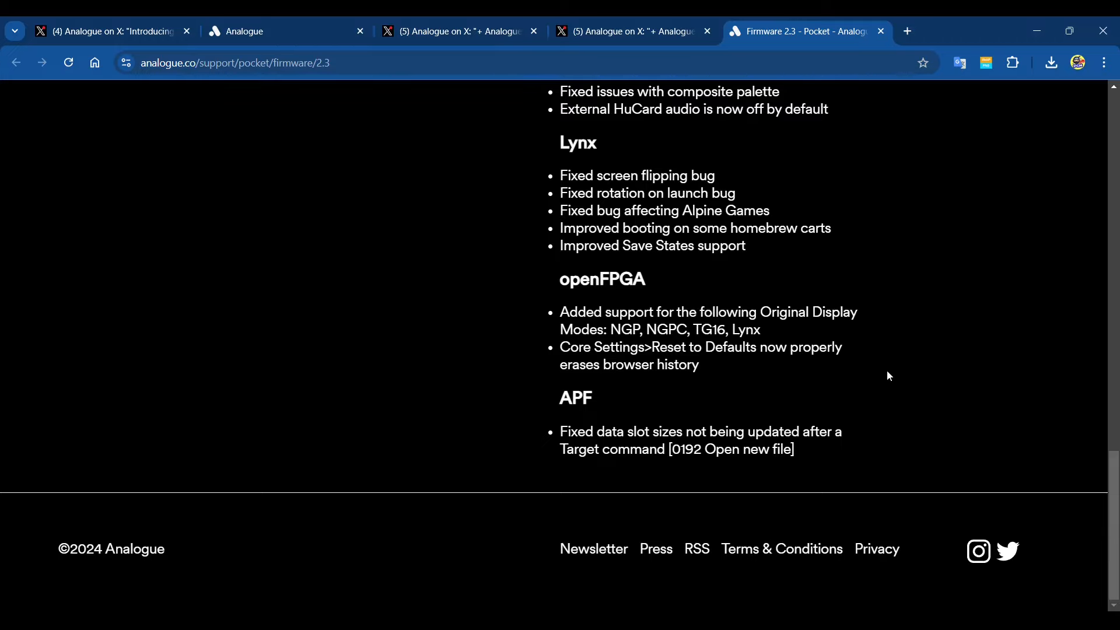
mouse_move(692, 343)
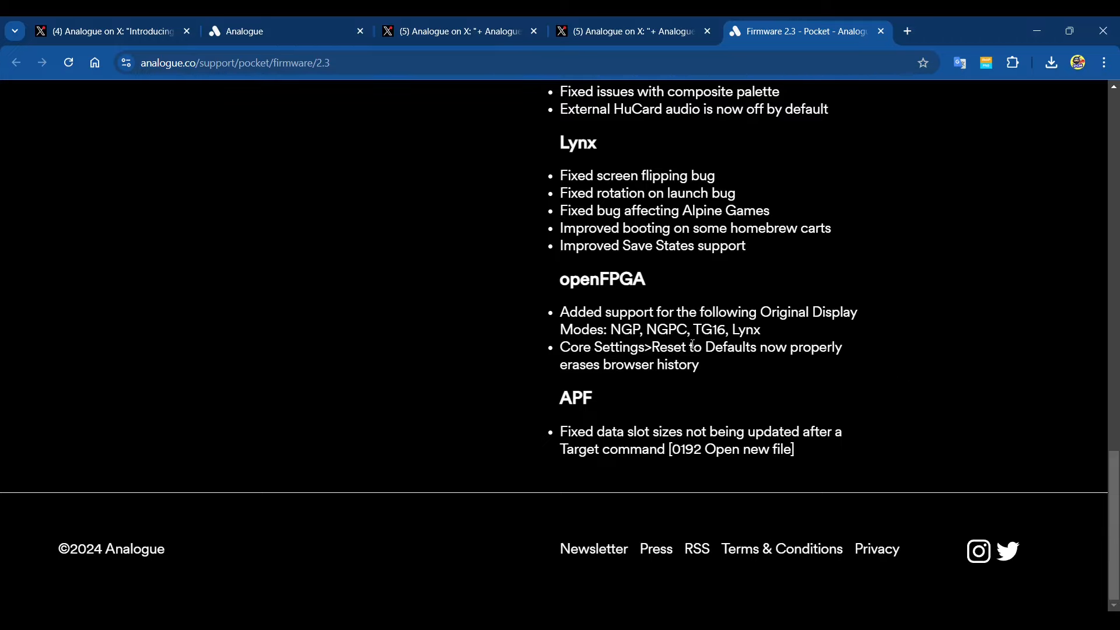
mouse_move(1083, 412)
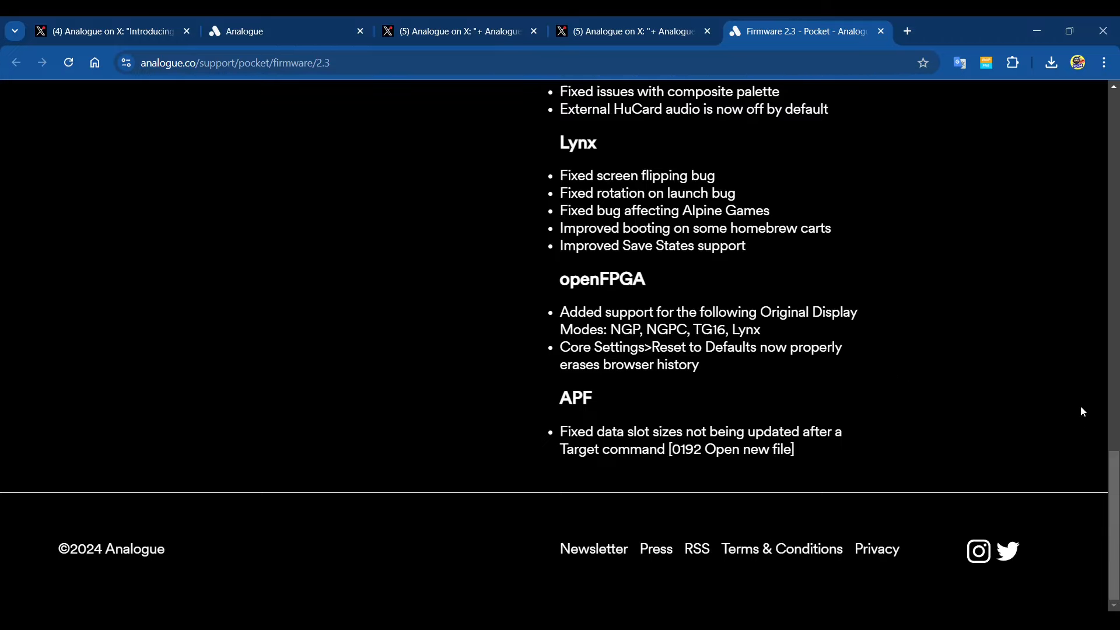
mouse_move(864, 288)
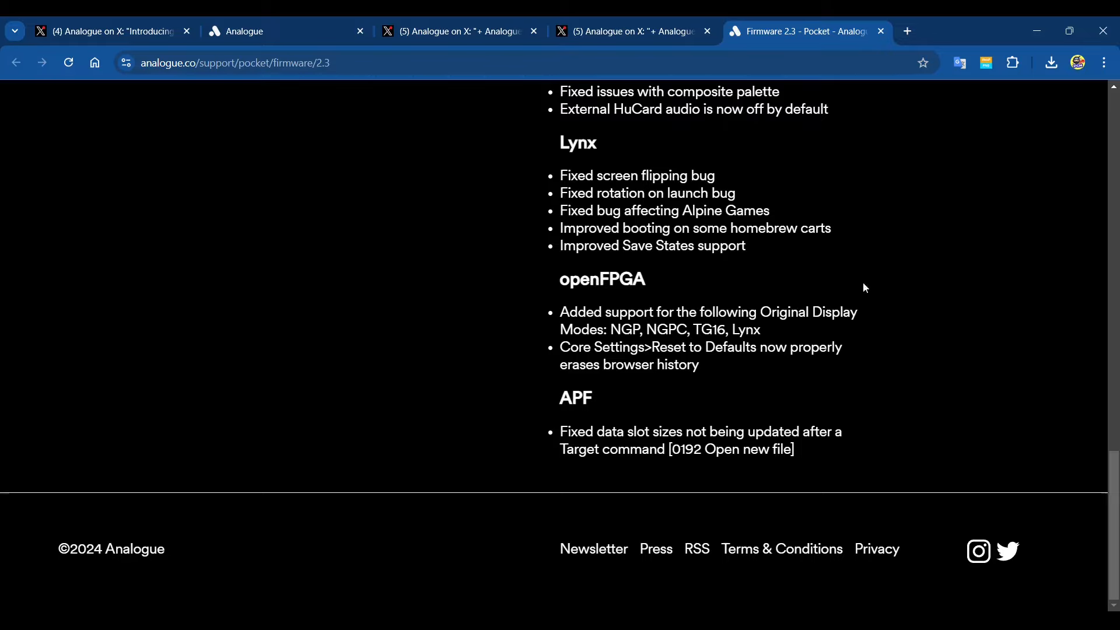
mouse_move(780, 309)
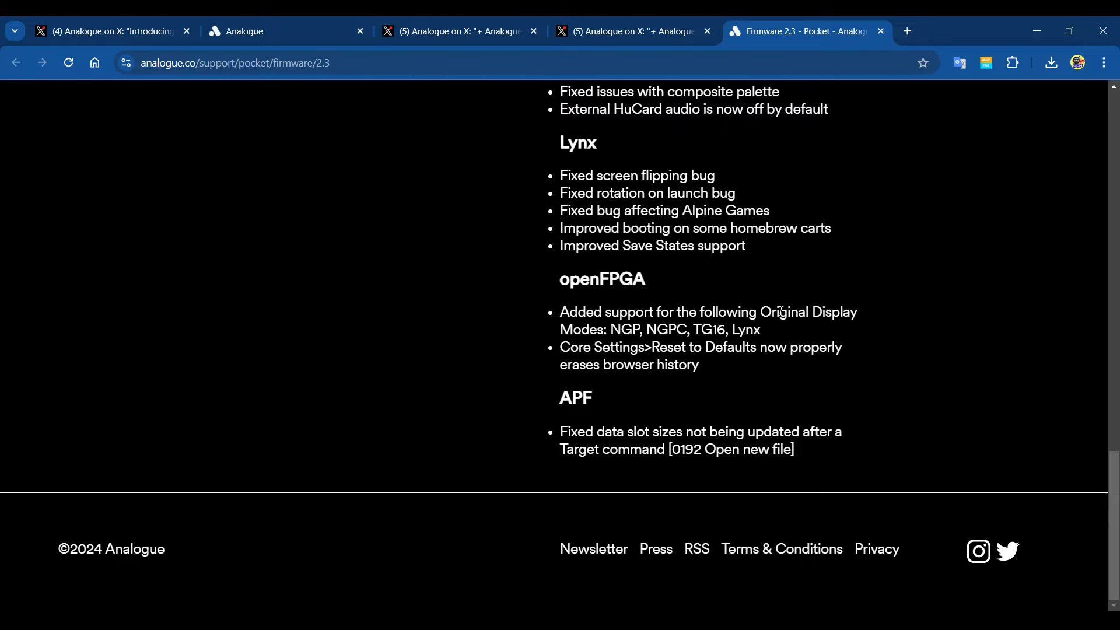
mouse_move(964, 356)
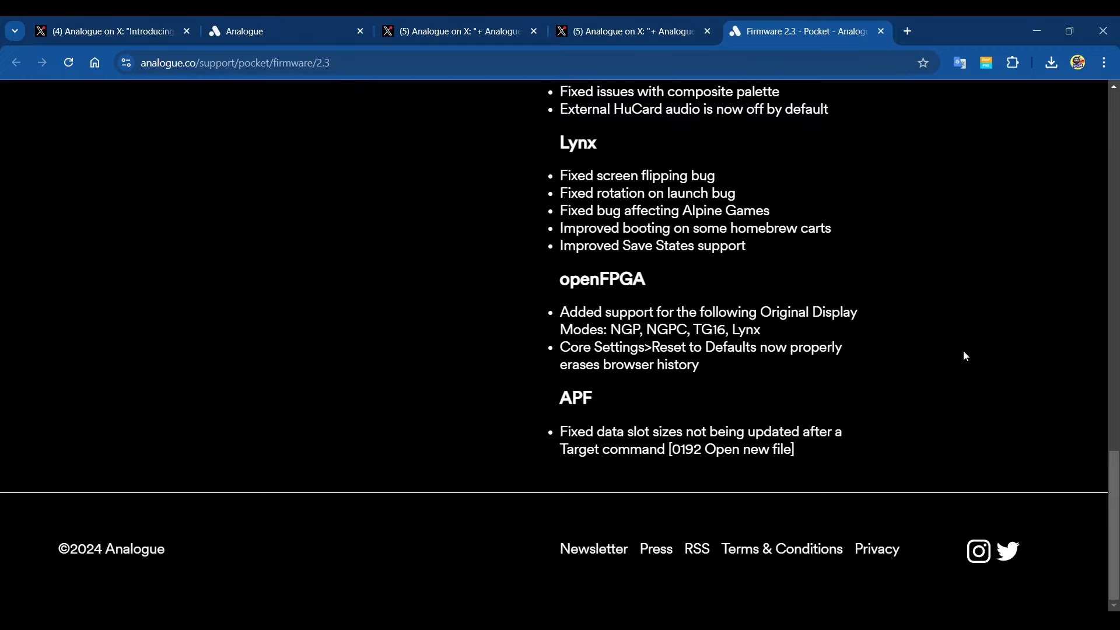
mouse_move(978, 361)
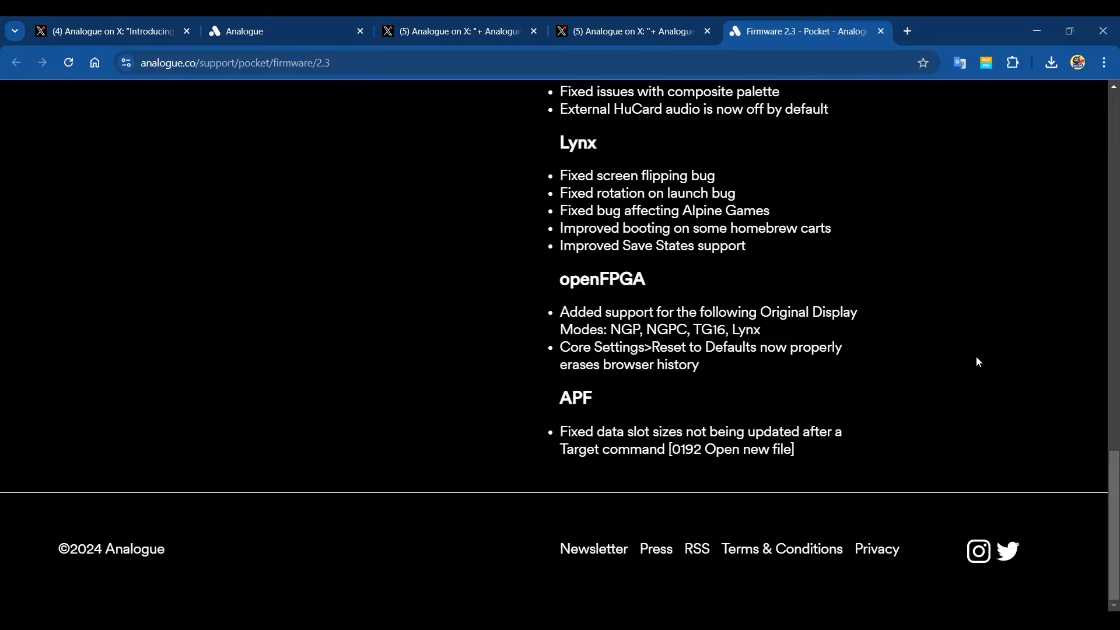
mouse_move(463, 378)
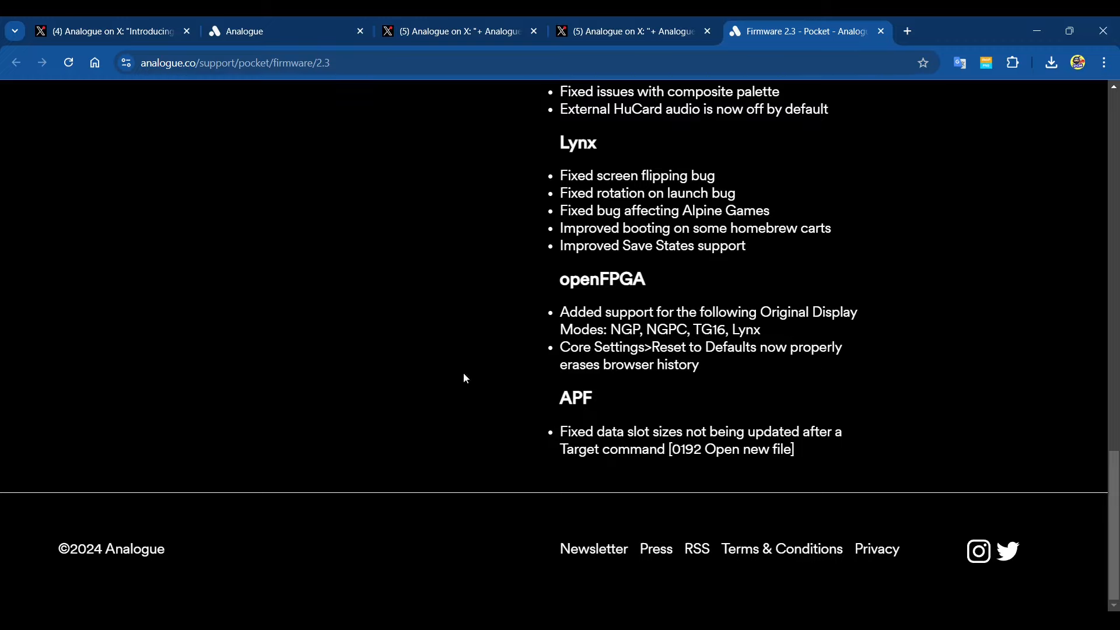
mouse_move(820, 368)
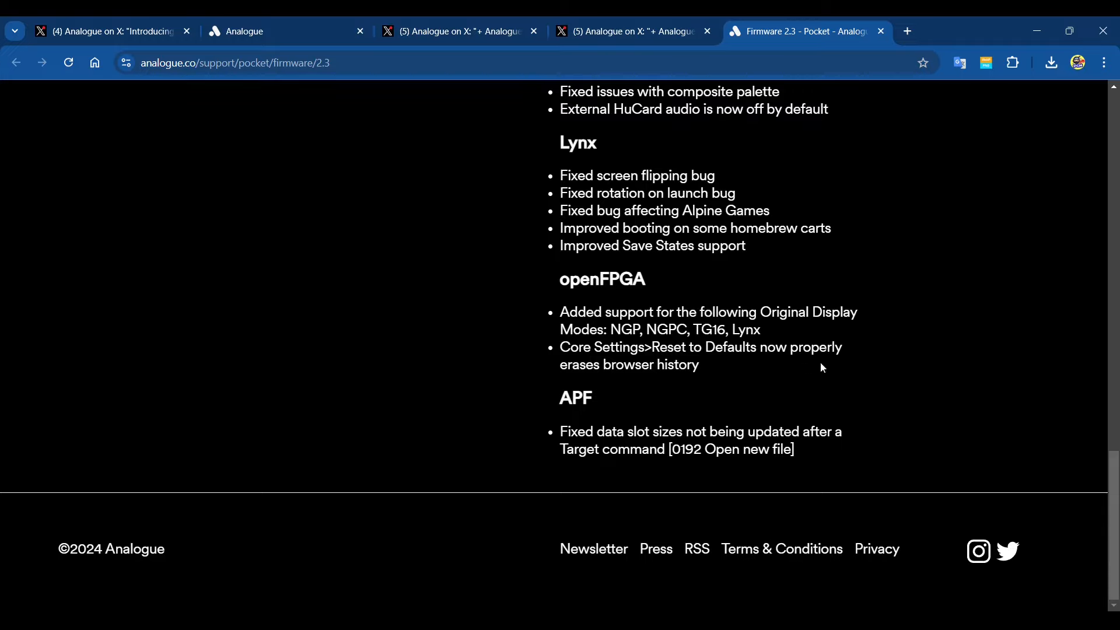
mouse_move(897, 400)
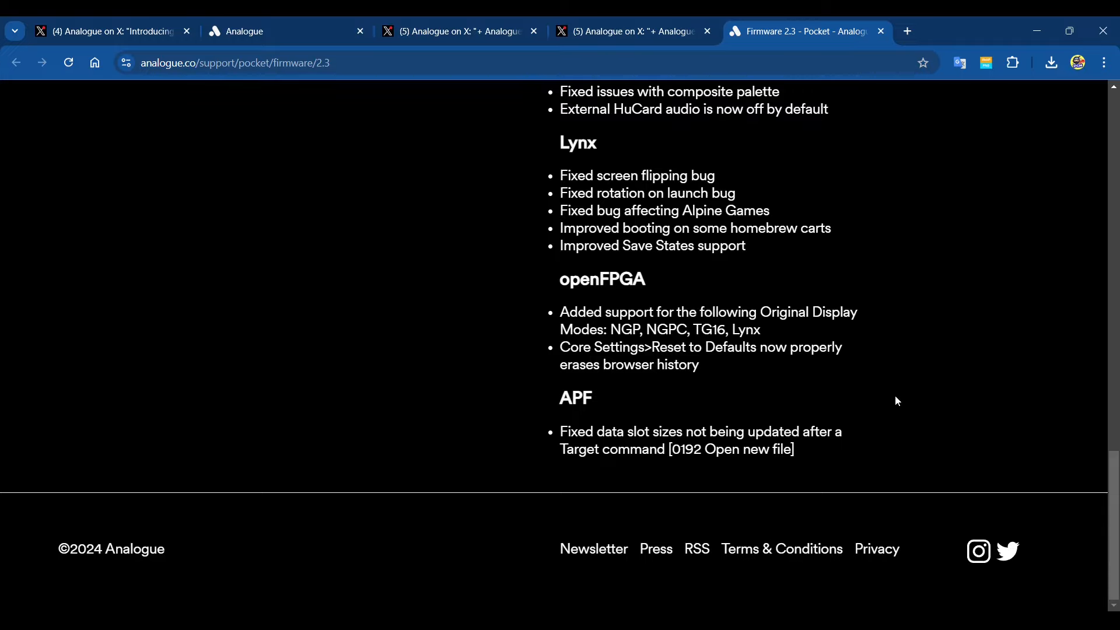
mouse_move(916, 372)
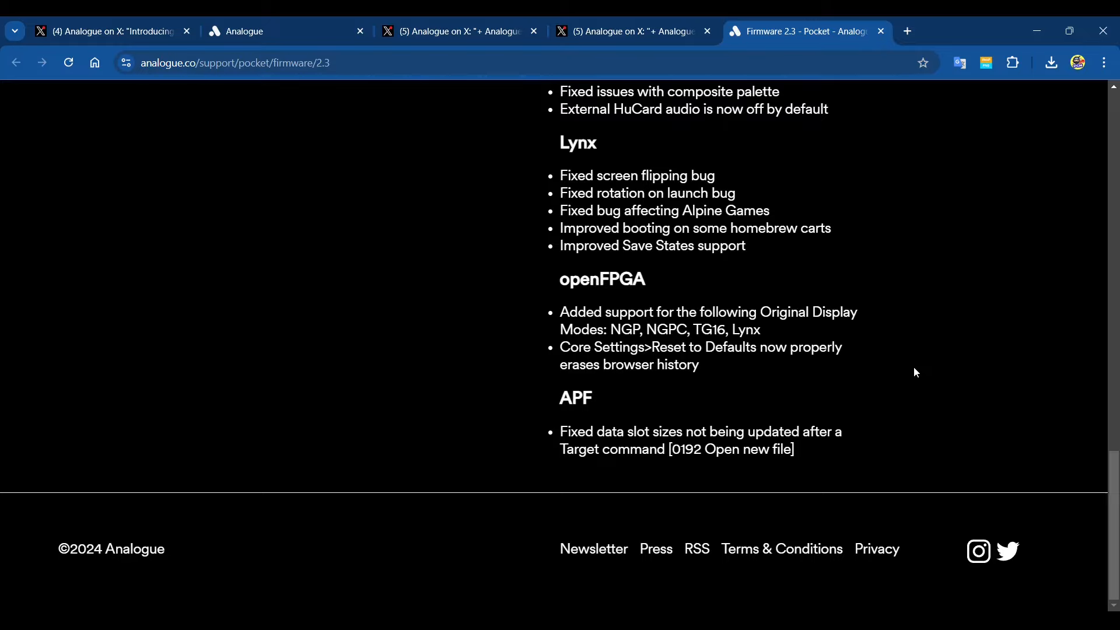
mouse_move(898, 370)
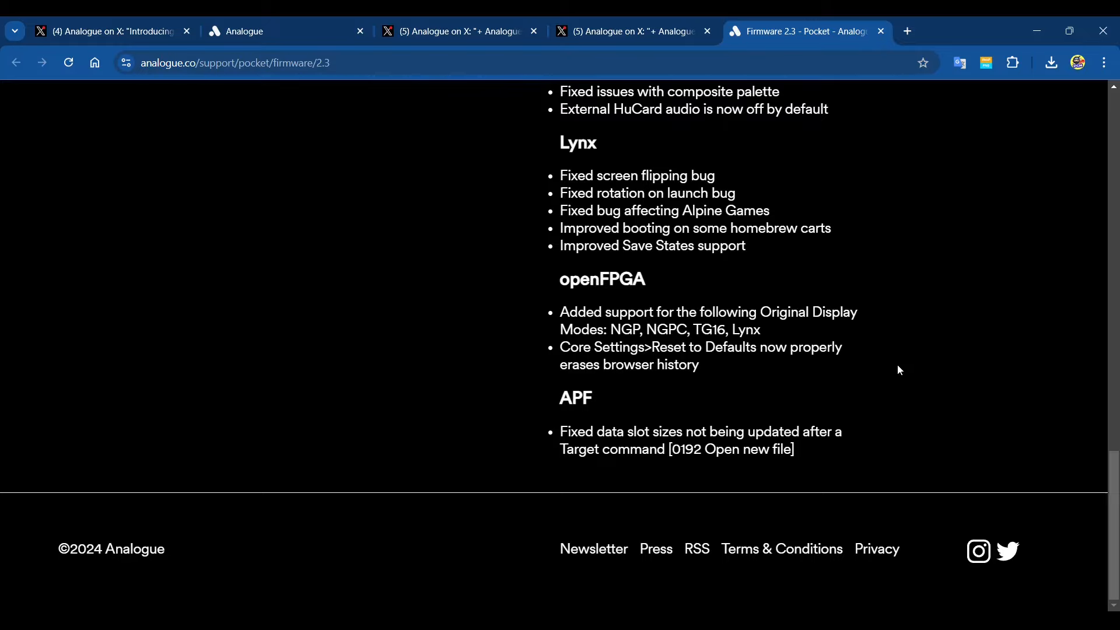
mouse_move(1003, 404)
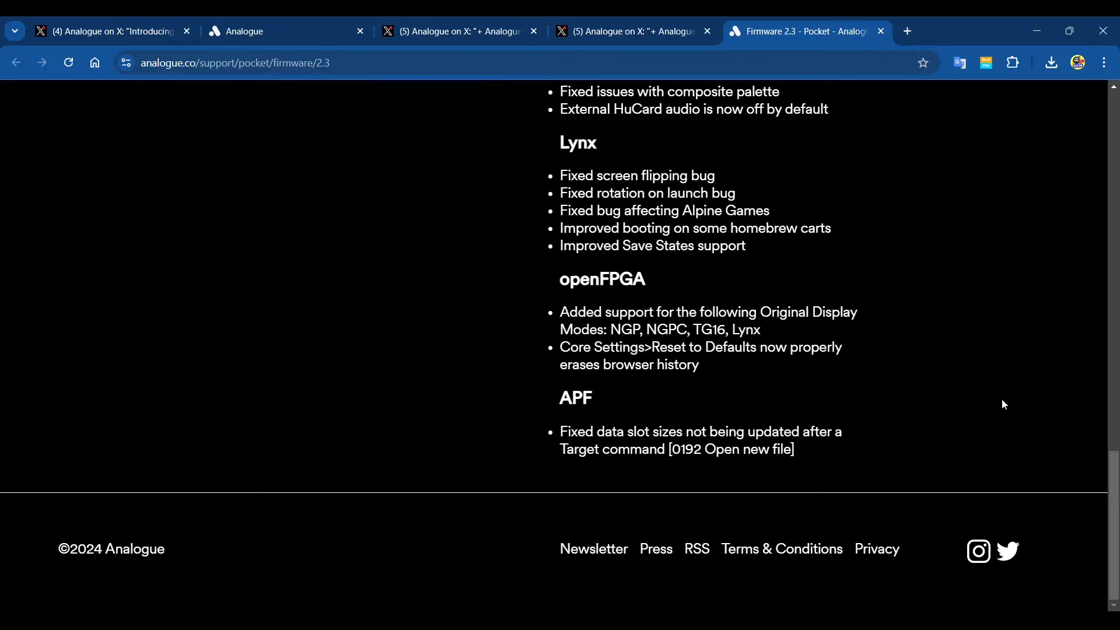
mouse_move(893, 435)
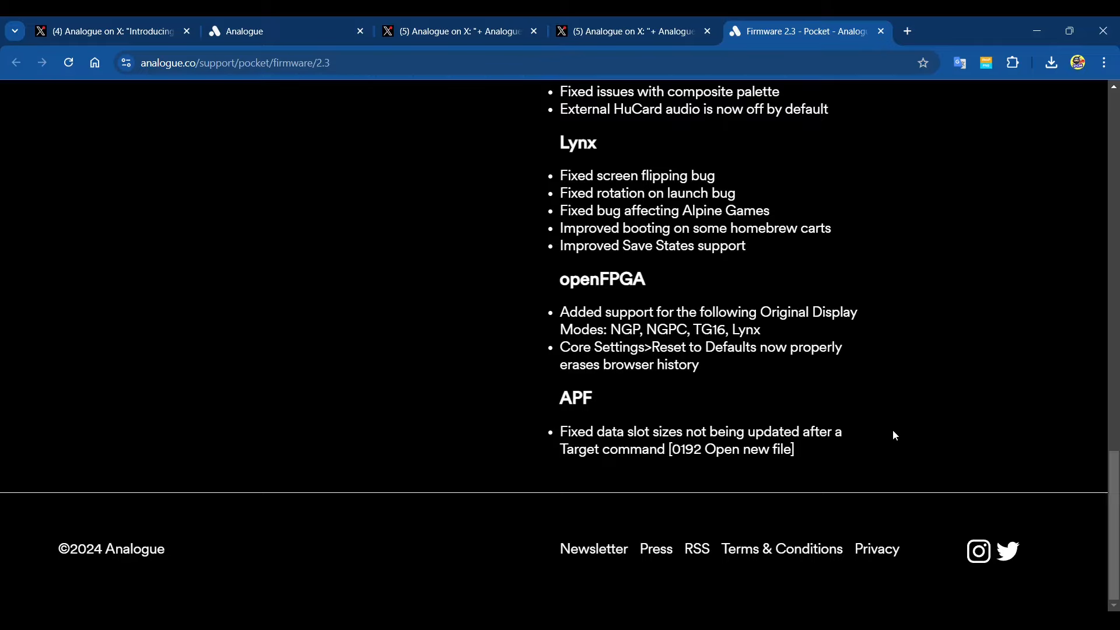
mouse_move(860, 437)
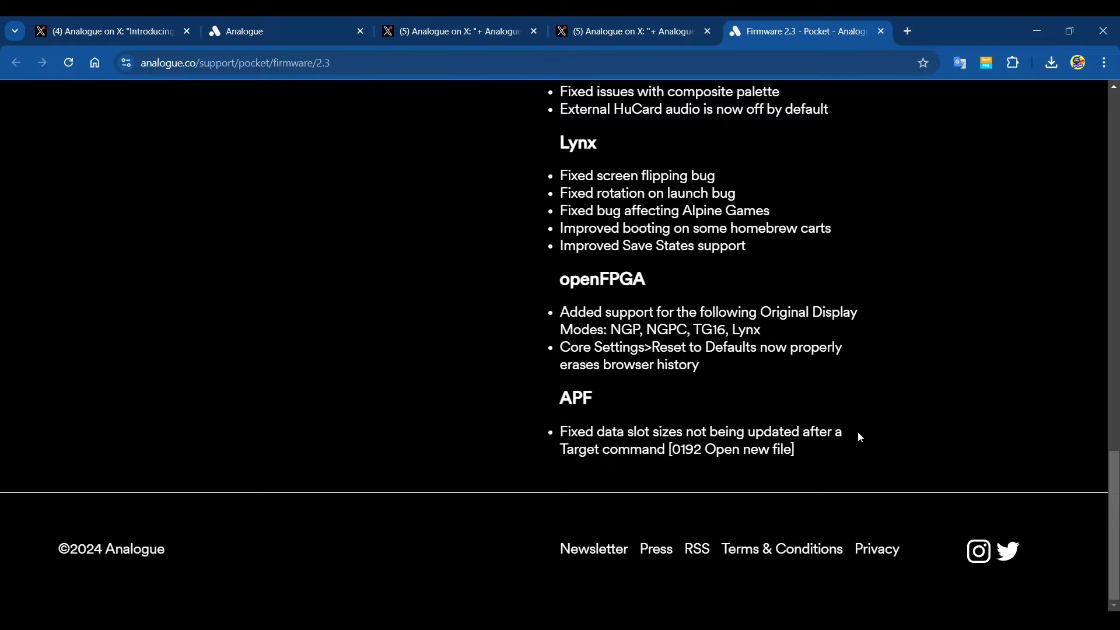
mouse_move(868, 418)
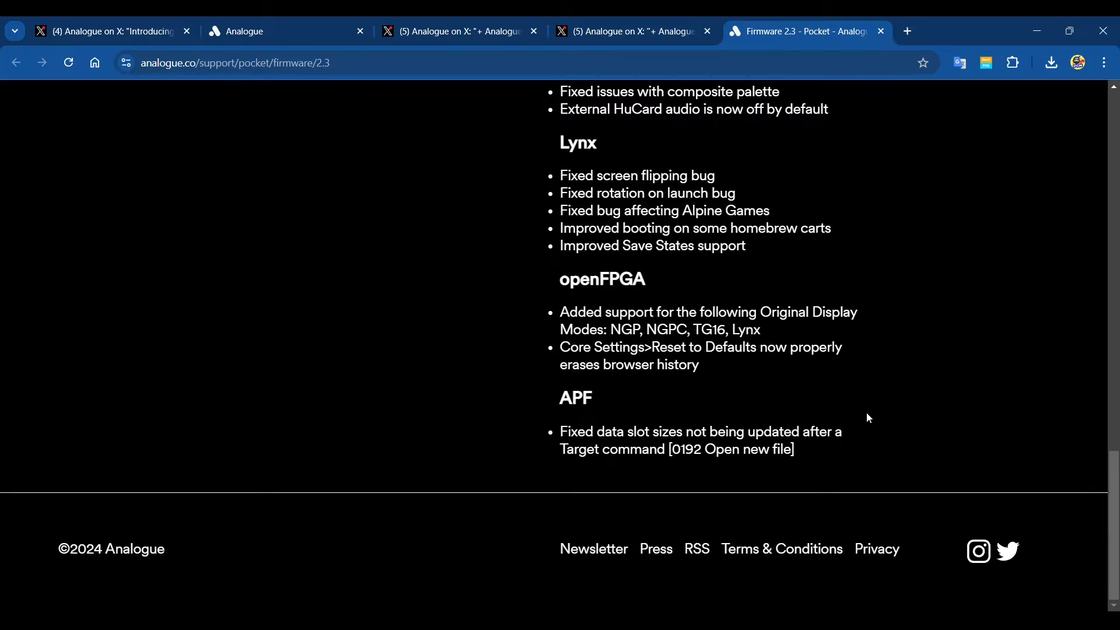
Step: Return to Analogue's X post introducing the GBC Colors Limited Editions with six colored Pockets
click(107, 30)
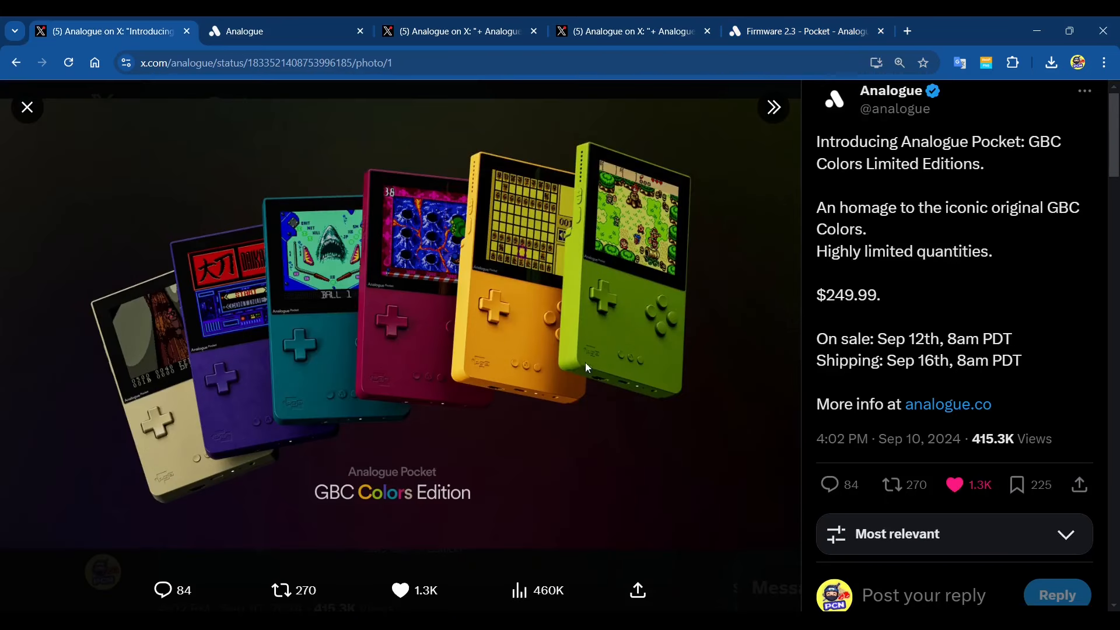
mouse_move(448, 431)
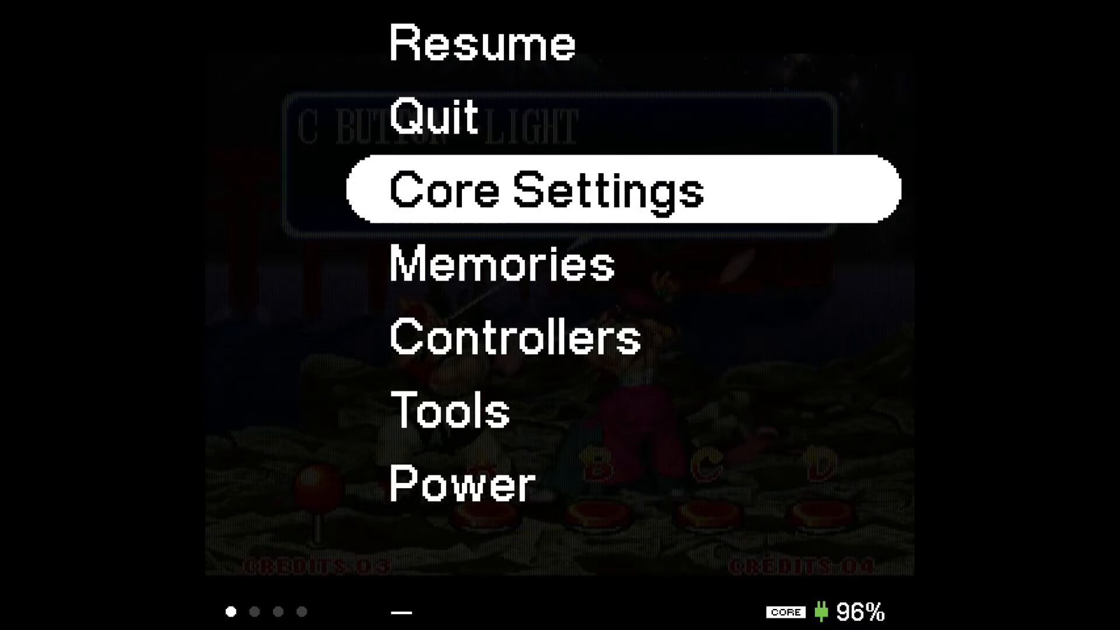
Step: Show the Neo Geo core's settings listing Display Mode, Controls, Load BIOS and Reset Core
click(546, 189)
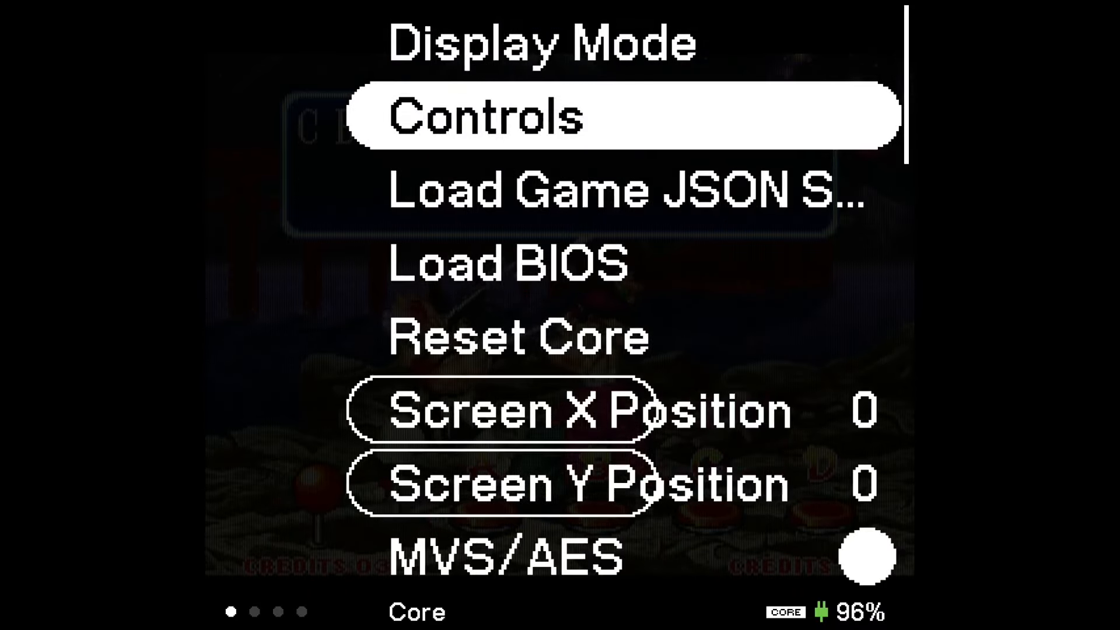